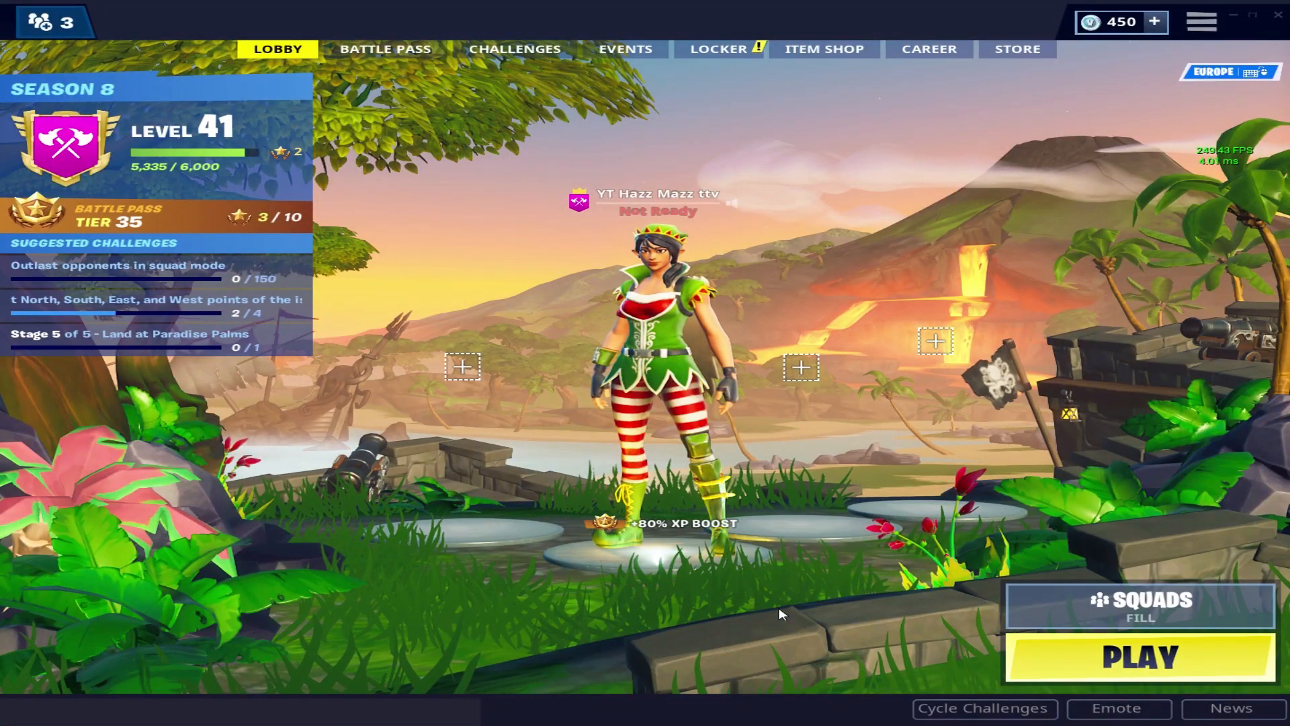
mouse_move(658, 579)
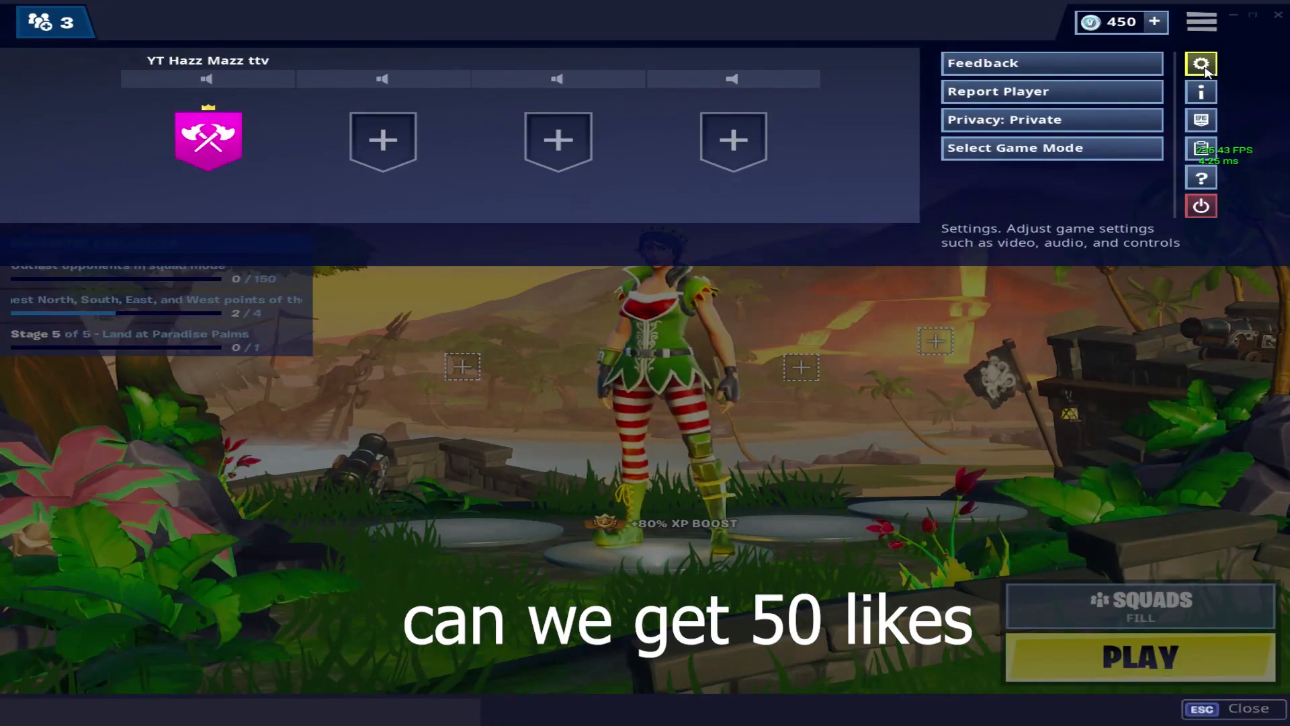
Step: Set Fortnite's View Distance to Near with anti-aliasing off, then return to the lobby
left_click(1200, 63)
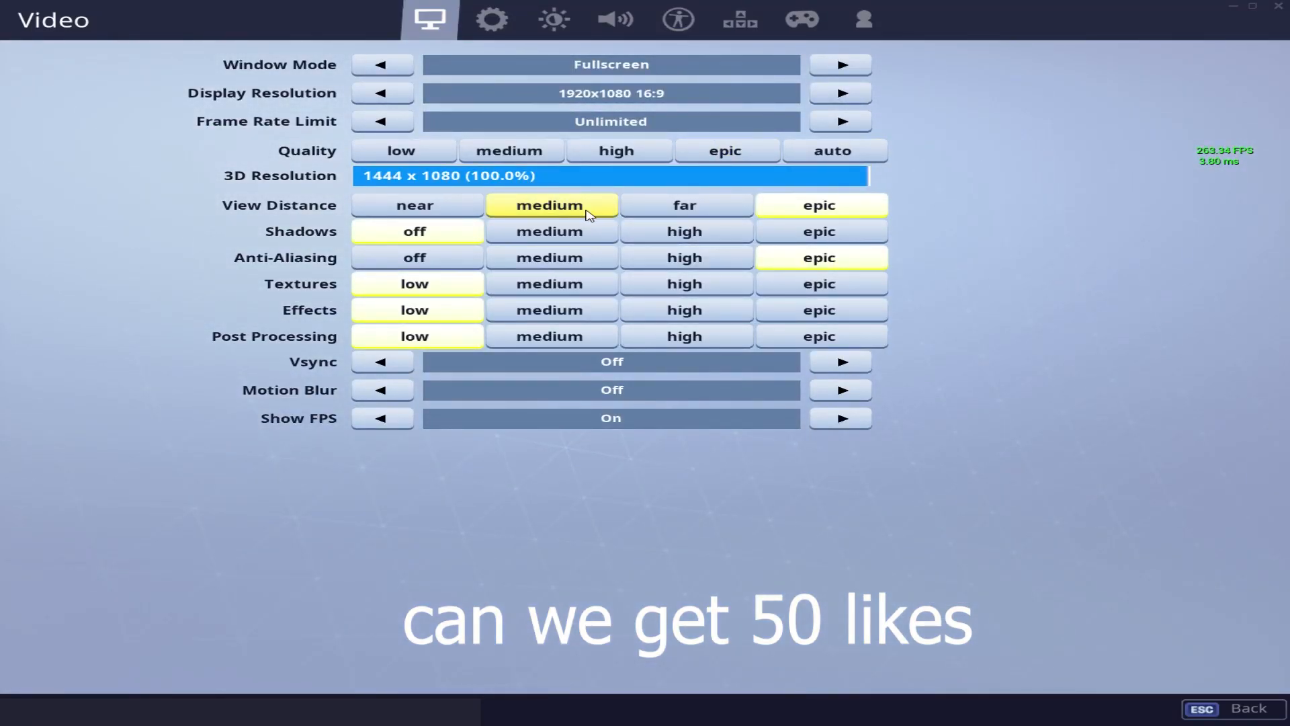
left_click(415, 205)
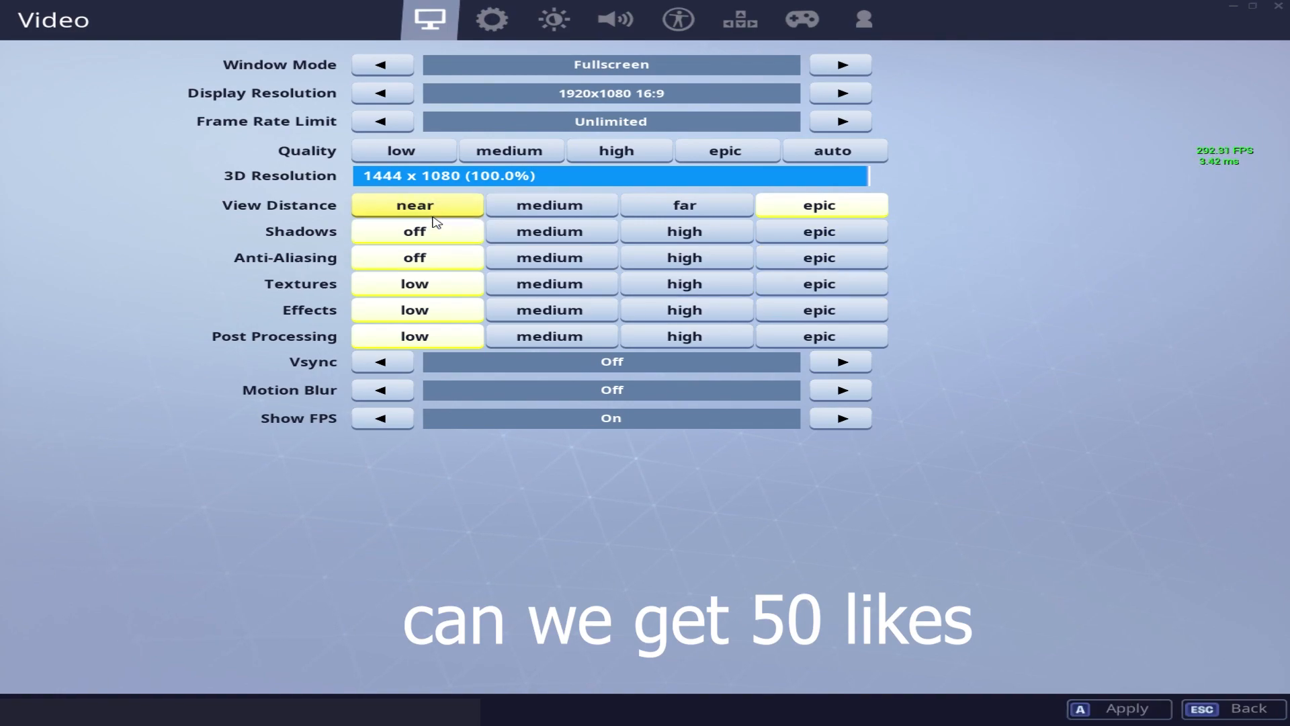
mouse_move(609, 361)
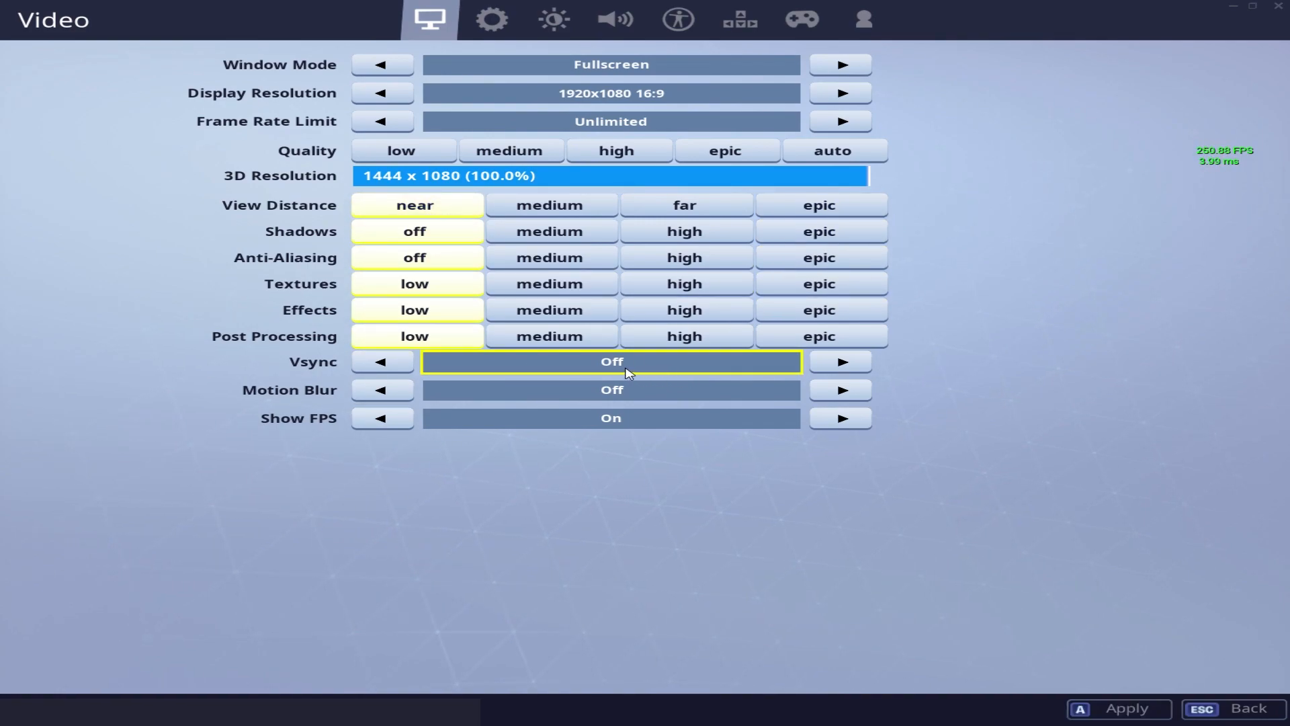
mouse_move(1034, 383)
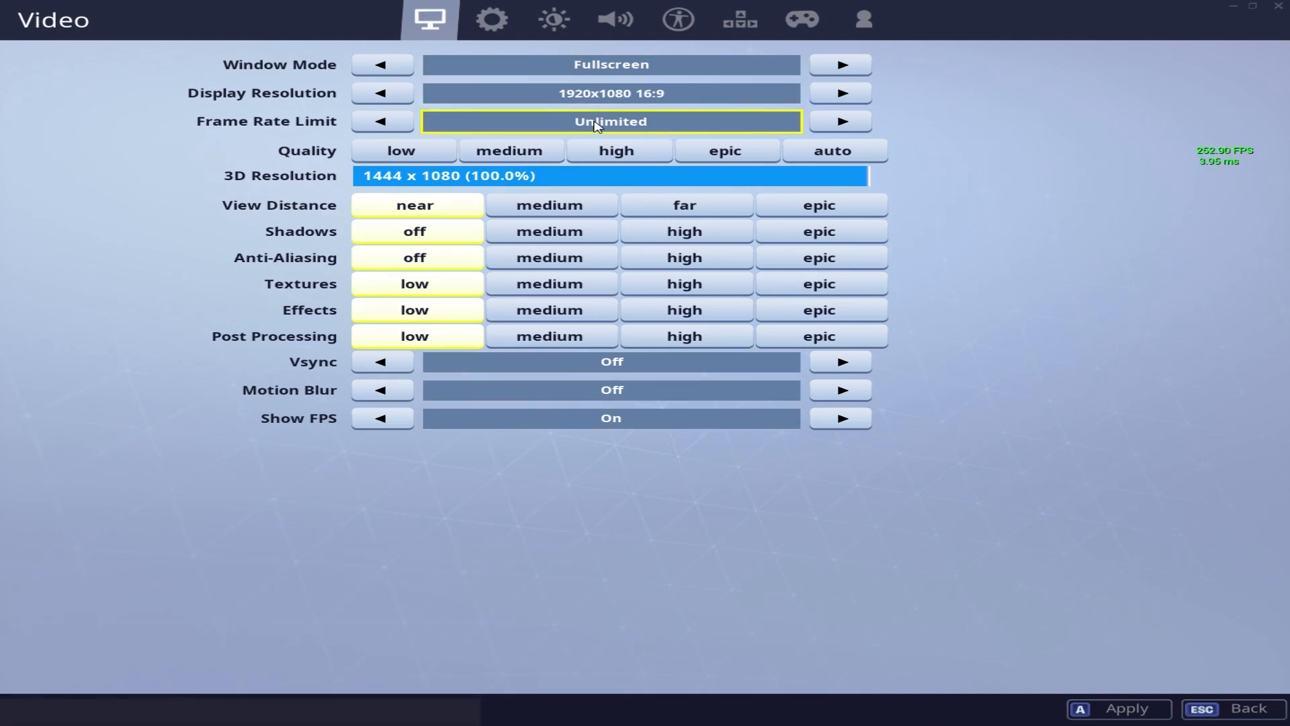
mouse_move(673, 133)
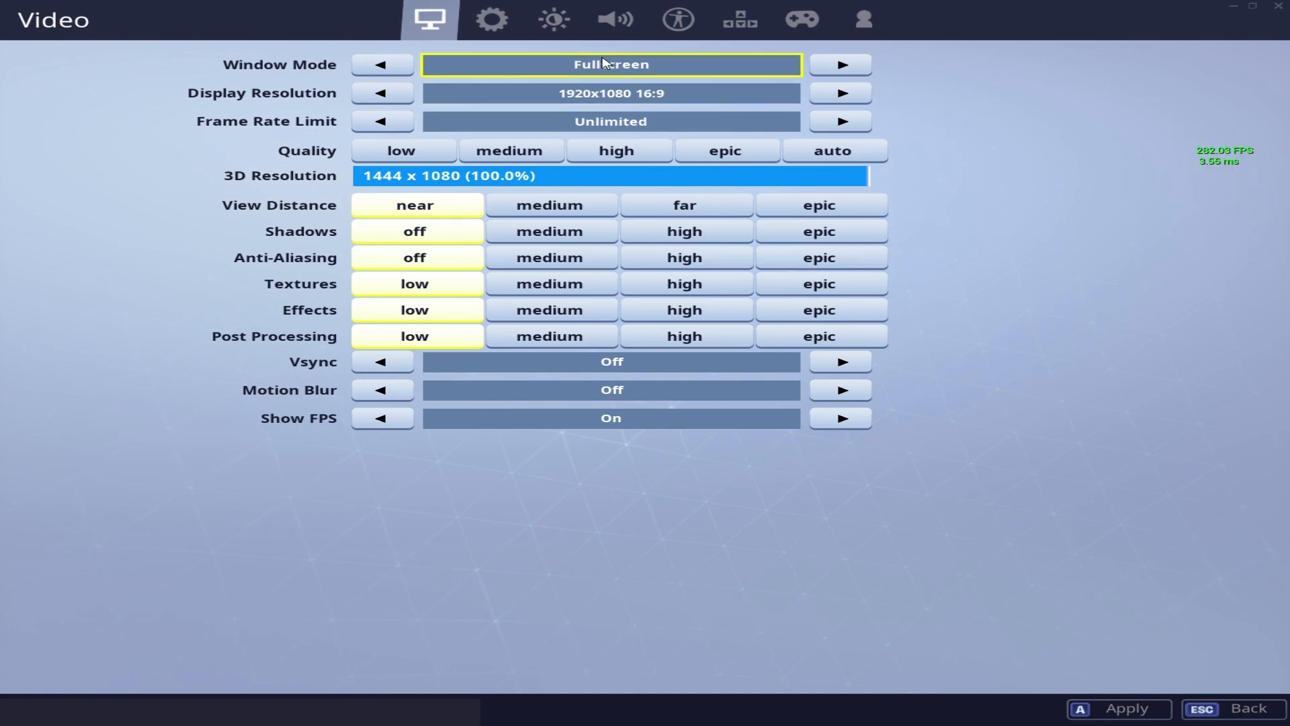
mouse_move(840, 64)
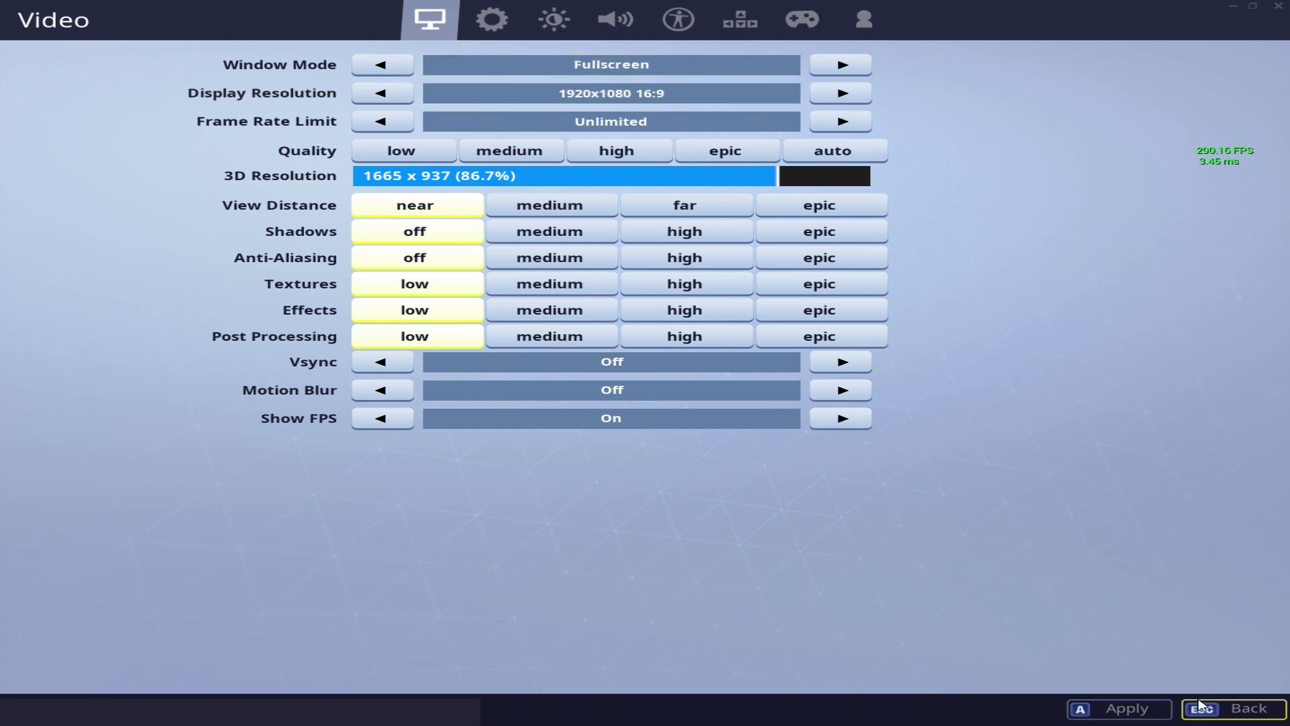
left_click(1229, 708)
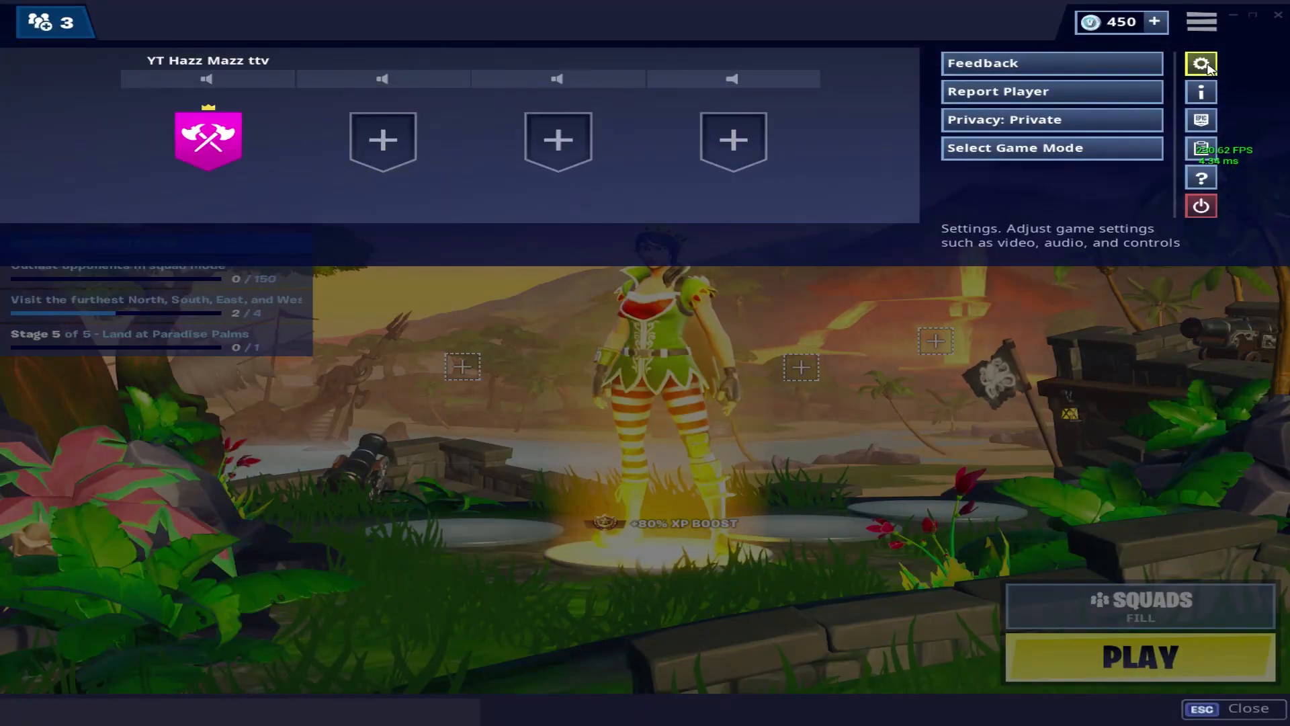
Step: Quit Fortnite so the Windows desktop and its shortcuts show
left_click(1201, 63)
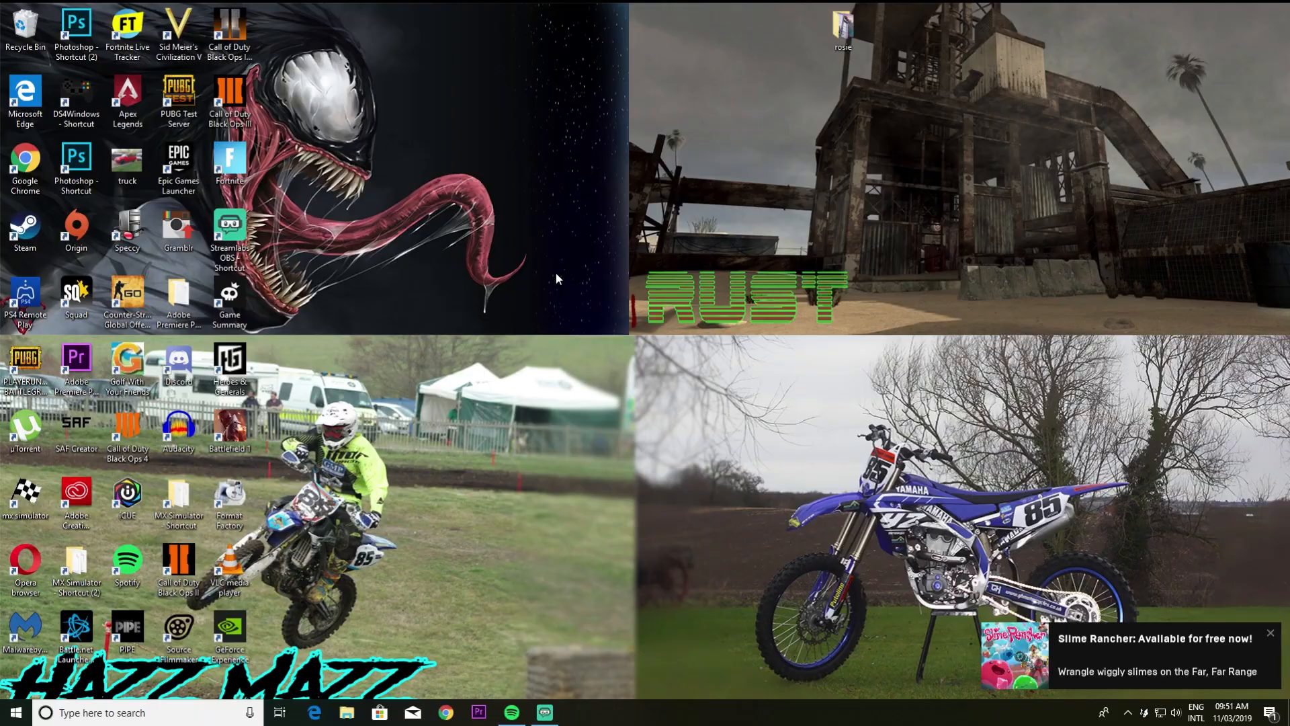
mouse_move(617, 315)
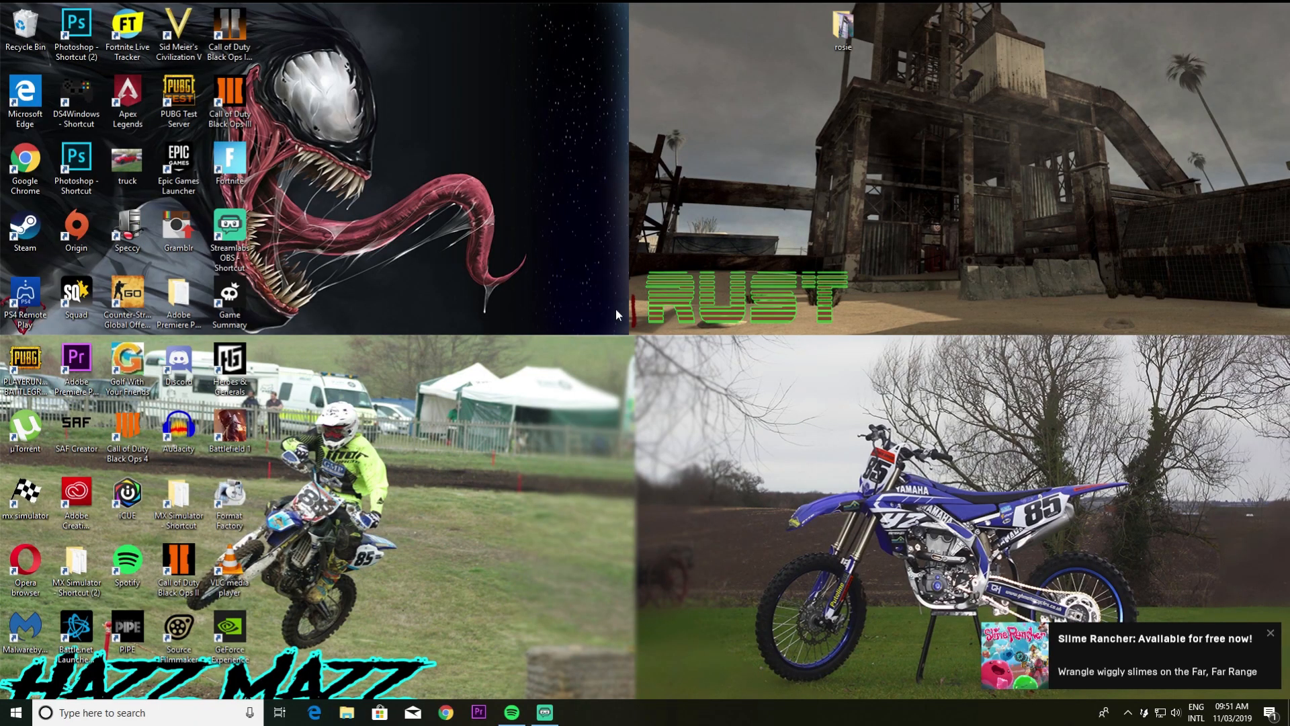
mouse_move(622, 285)
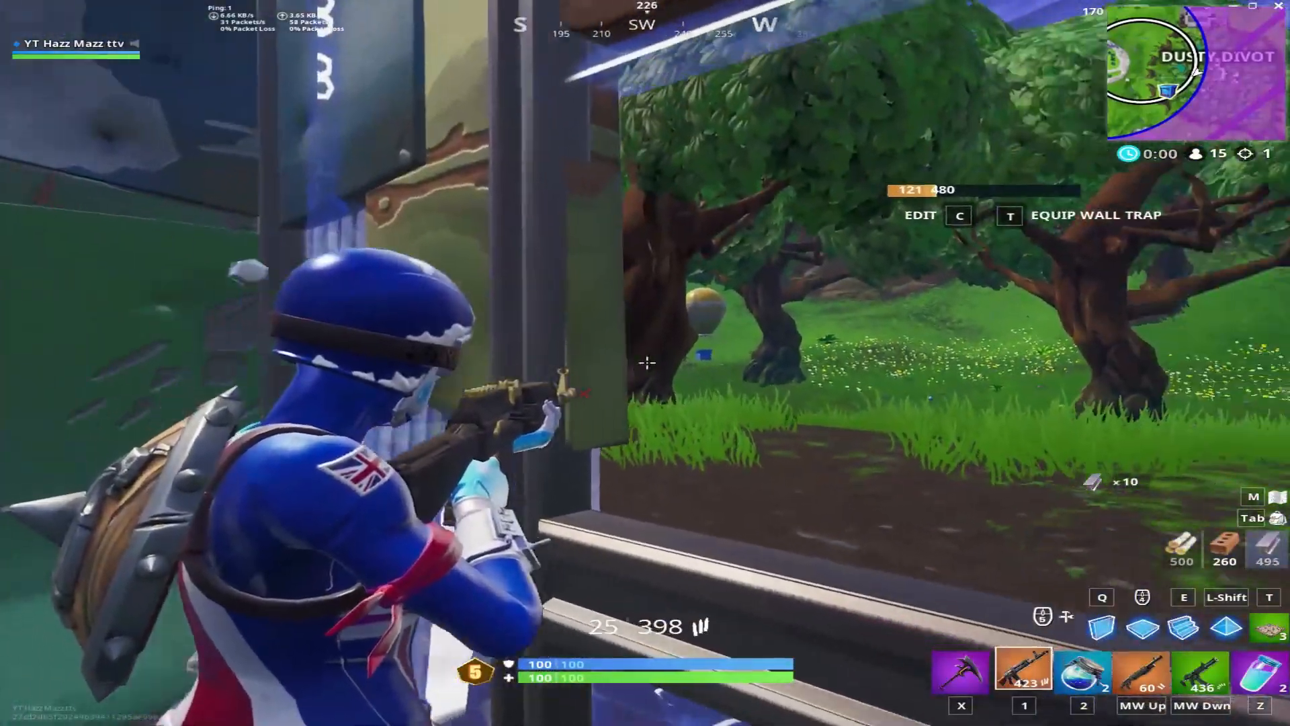
Step: Leave the gameplay footage and bring up Windows search over the desktop
left_click(645, 363)
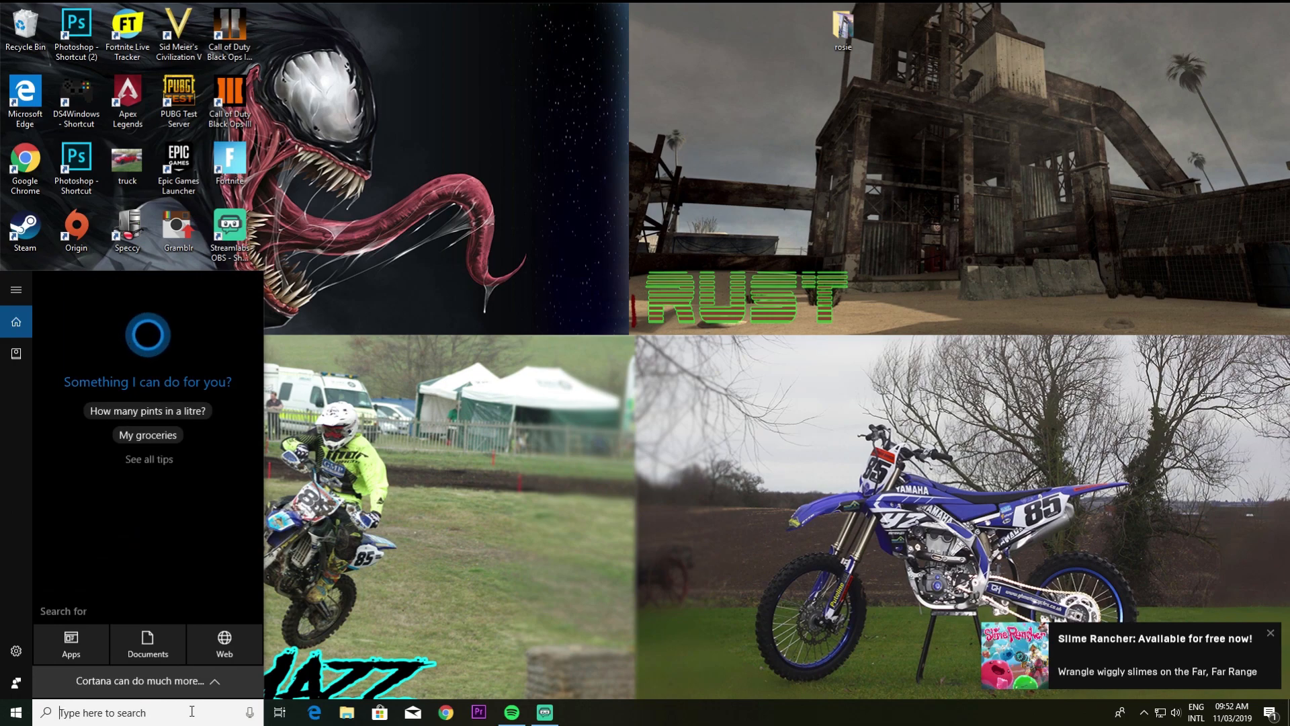
Step: Search %appdata% and open the result in File Explorer
type("%")
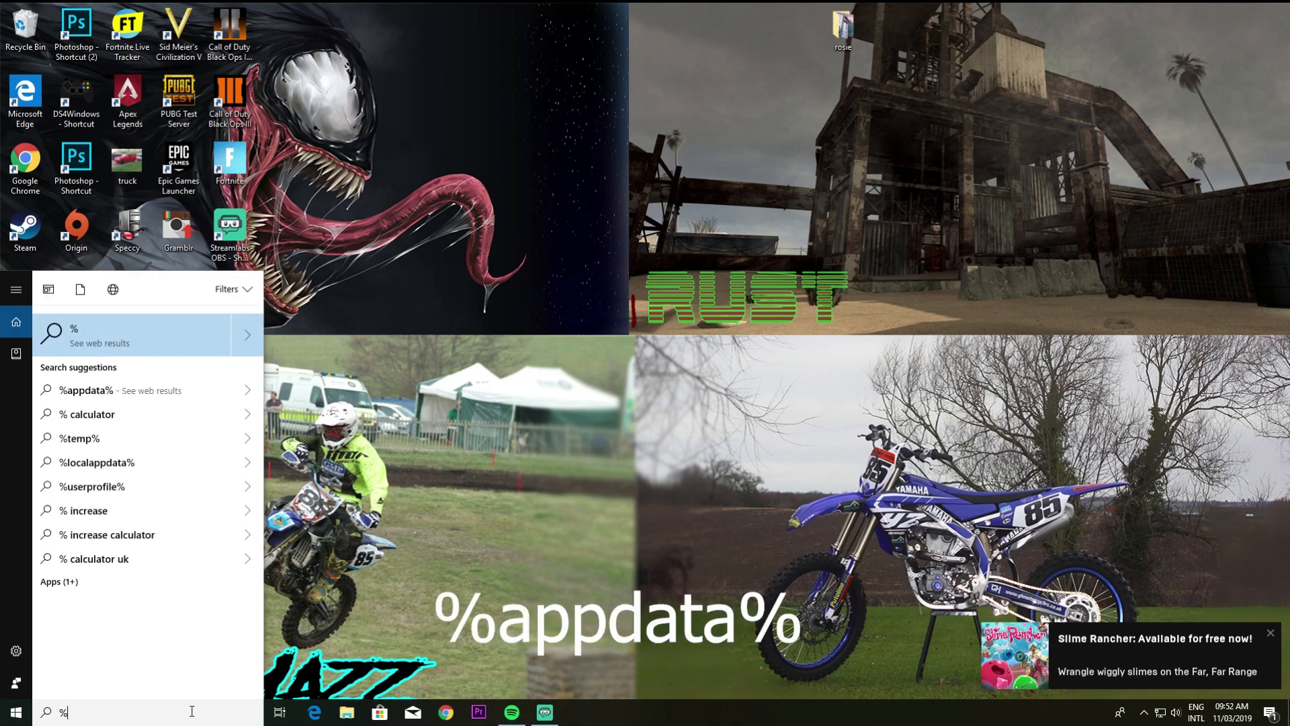
type("appdata")
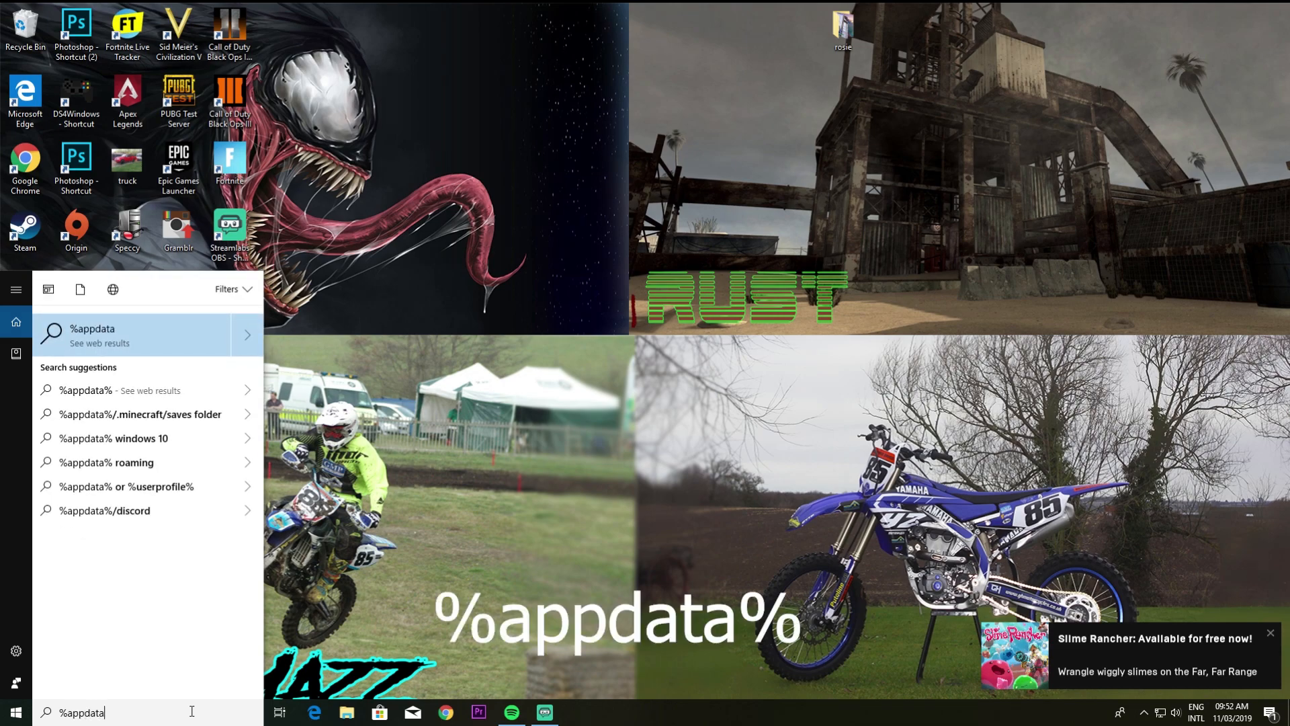
type("%")
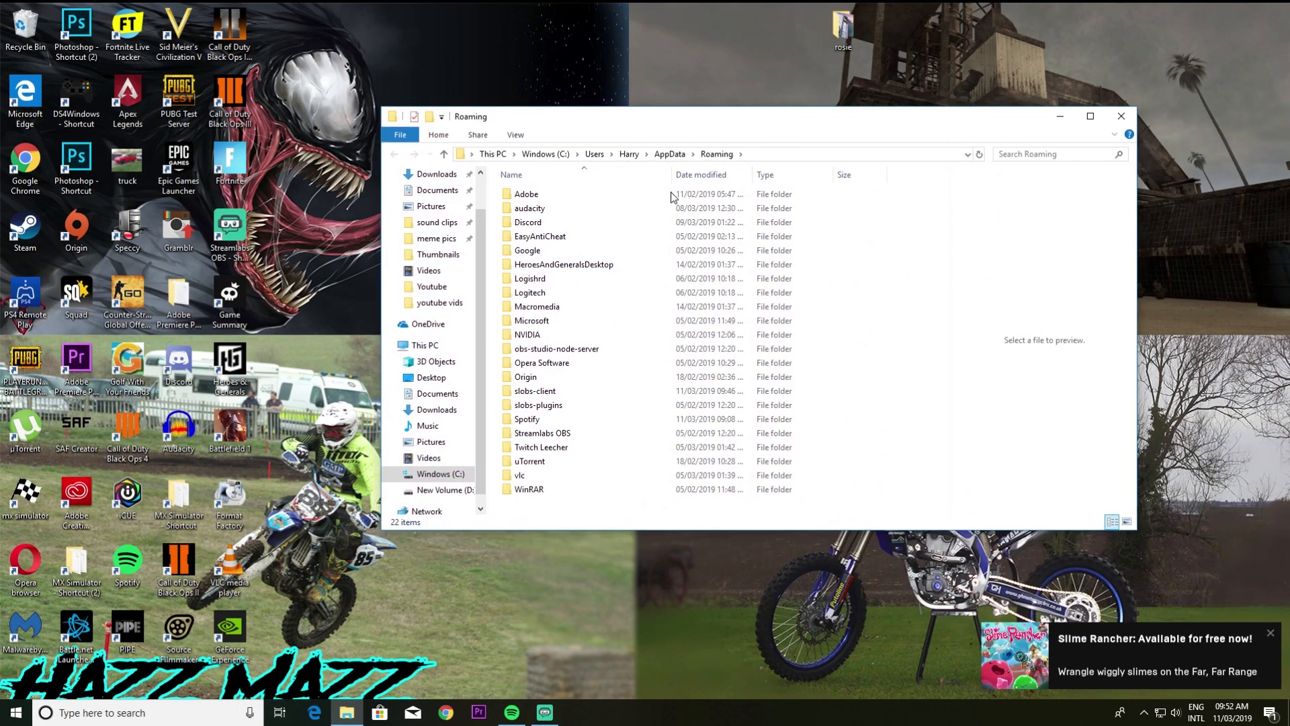
left_click(1089, 115)
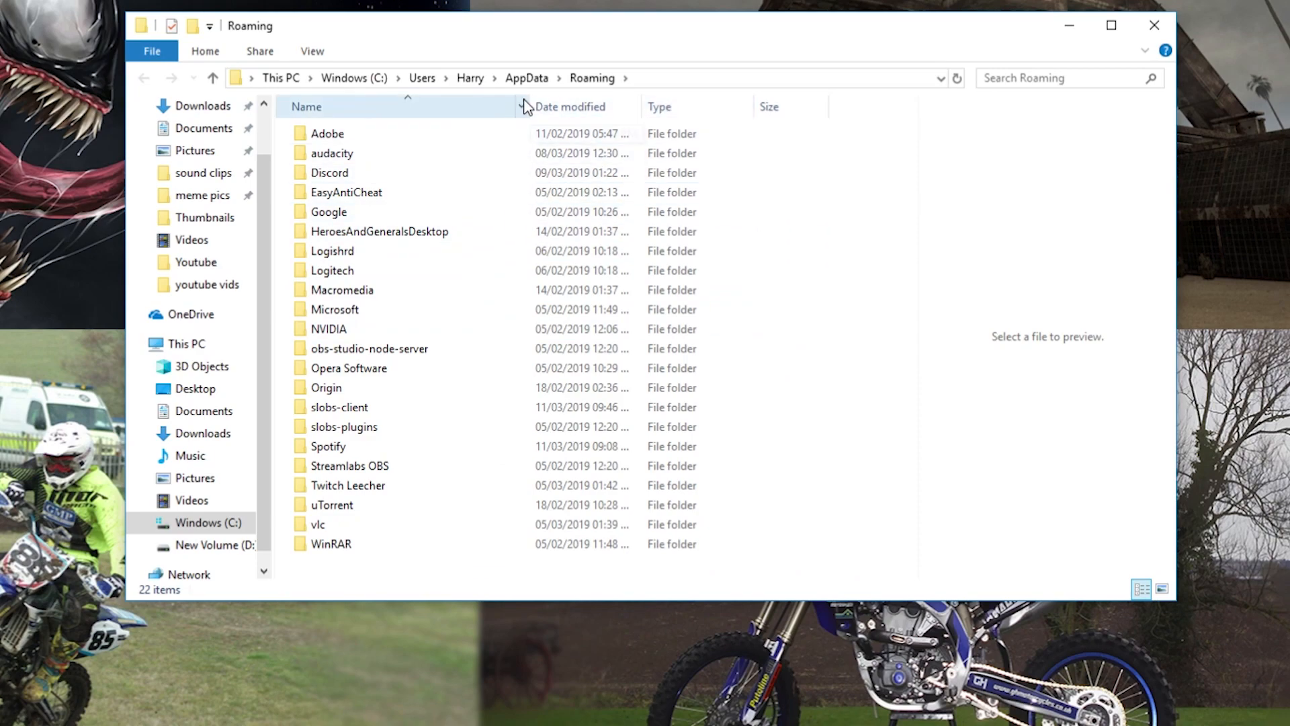
mouse_move(641, 89)
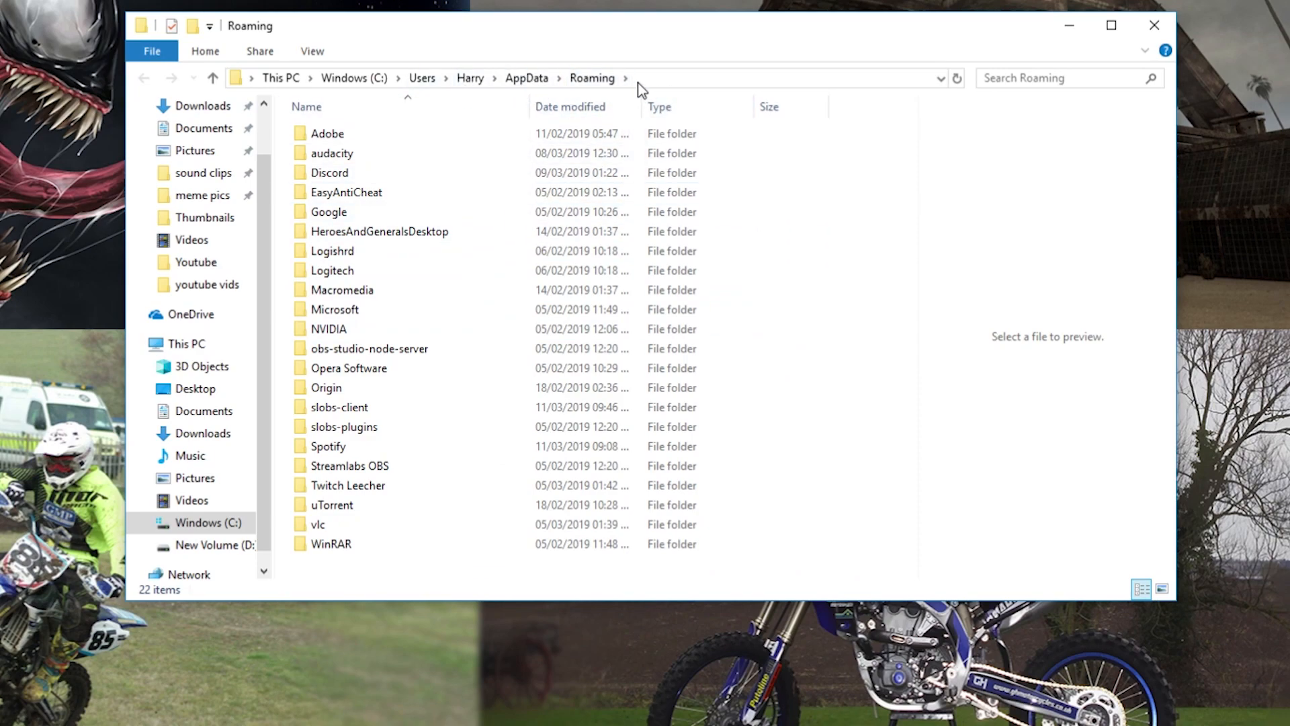
mouse_move(526, 77)
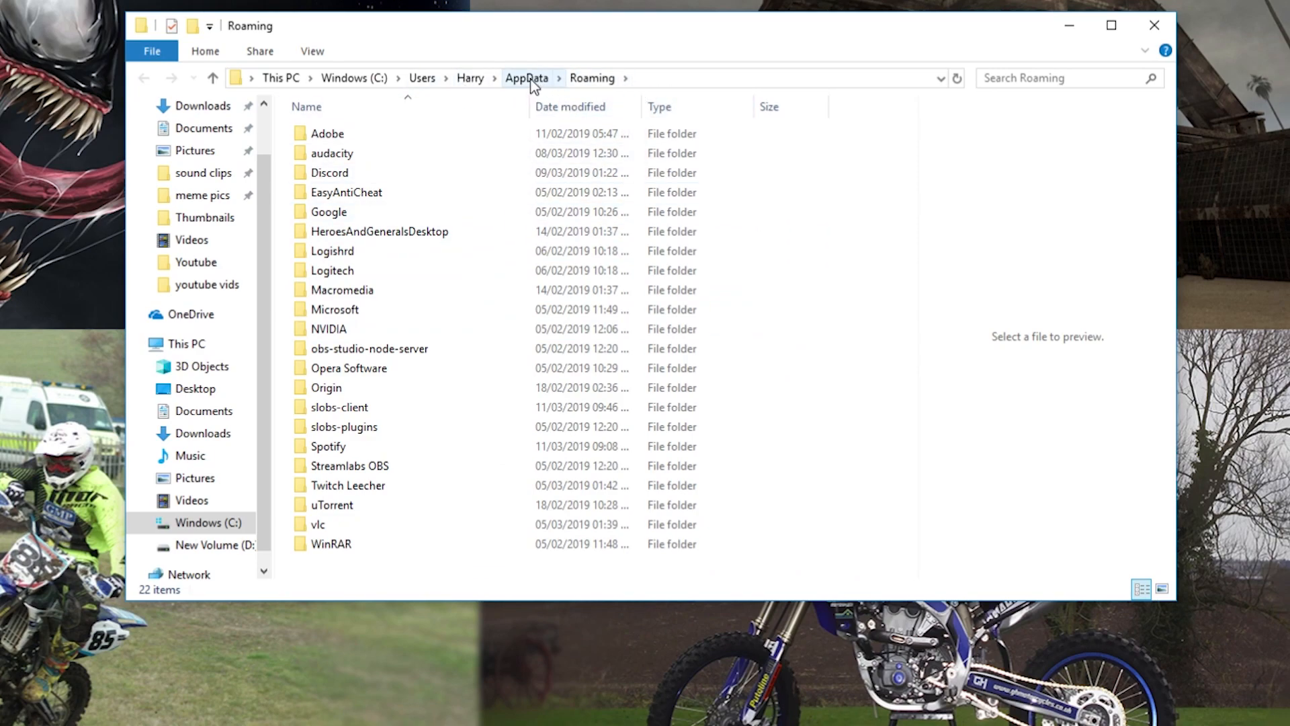
Step: Navigate from AppData into Local > FortniteGame > Saved > Config > WindowsClient
left_click(527, 77)
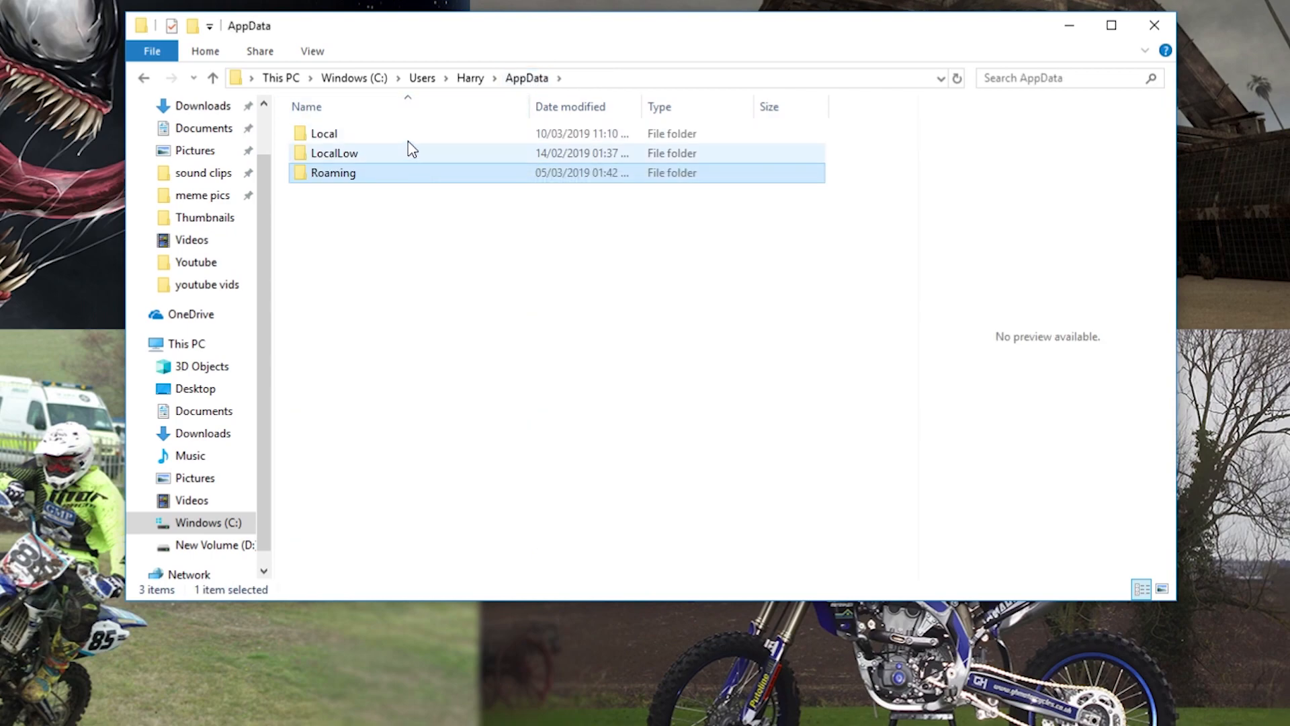
double_click(324, 132)
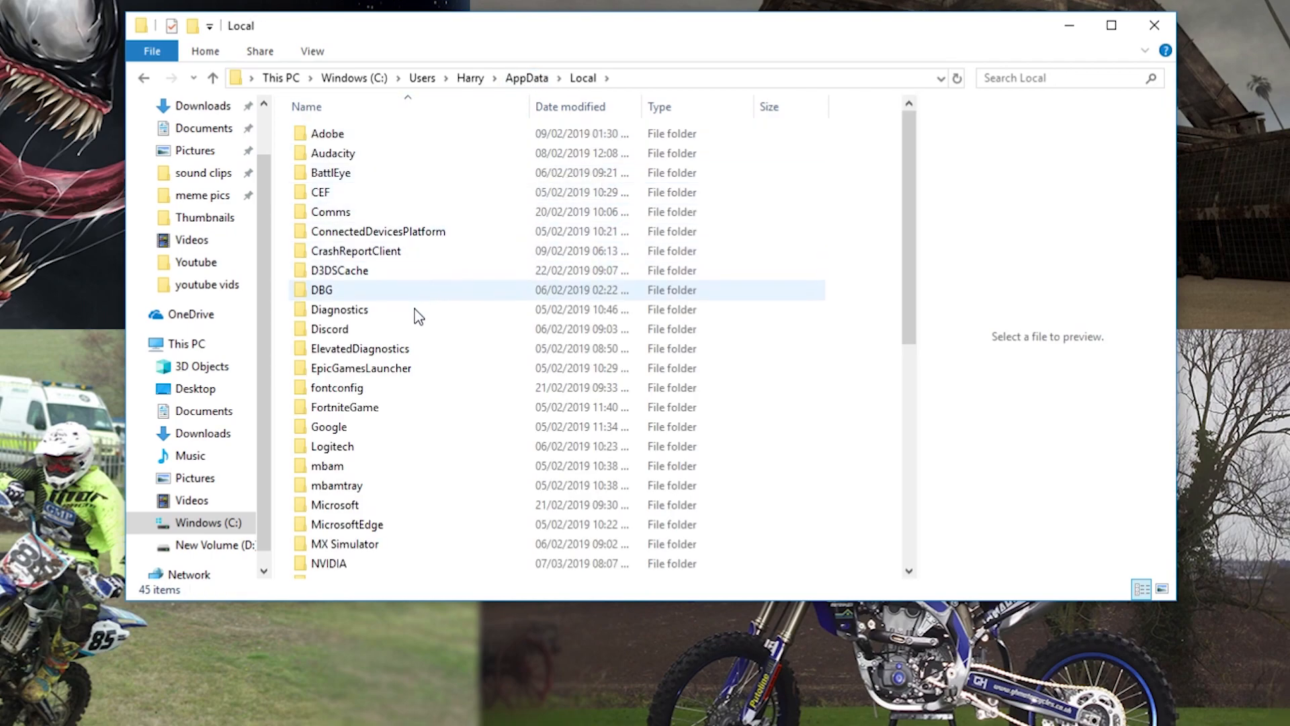
mouse_move(426, 411)
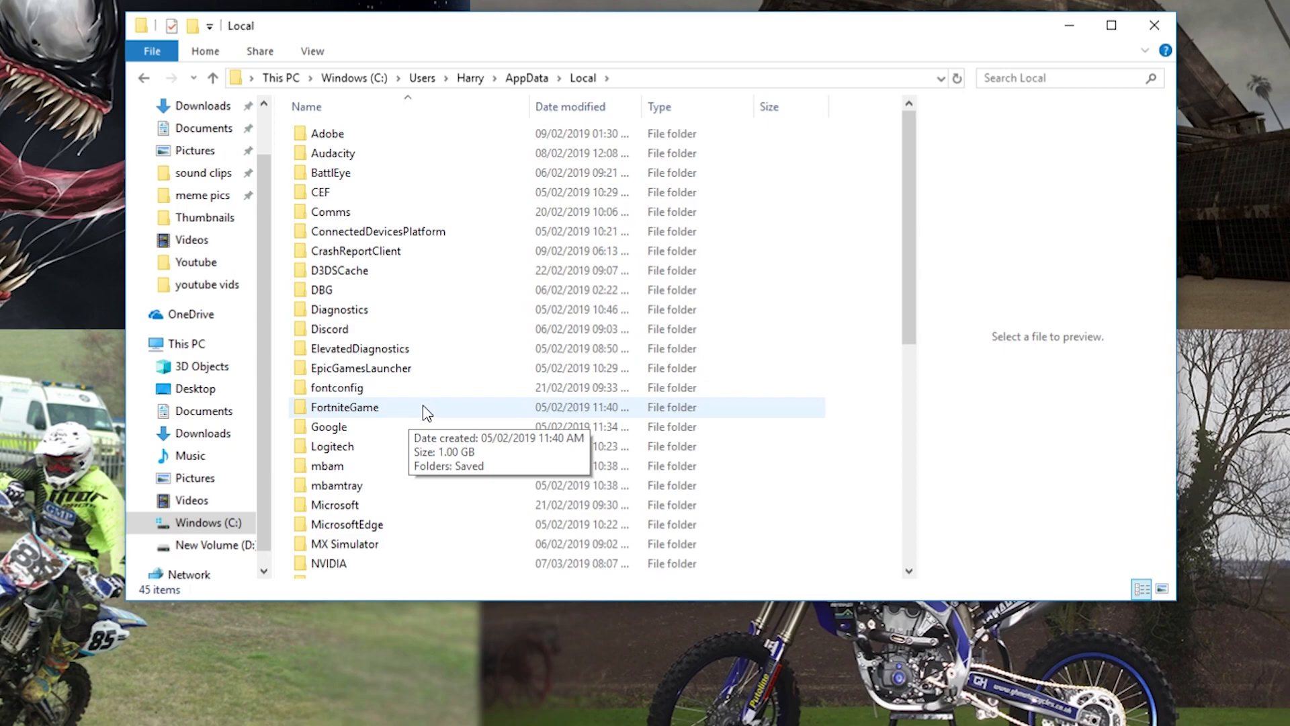
double_click(344, 406)
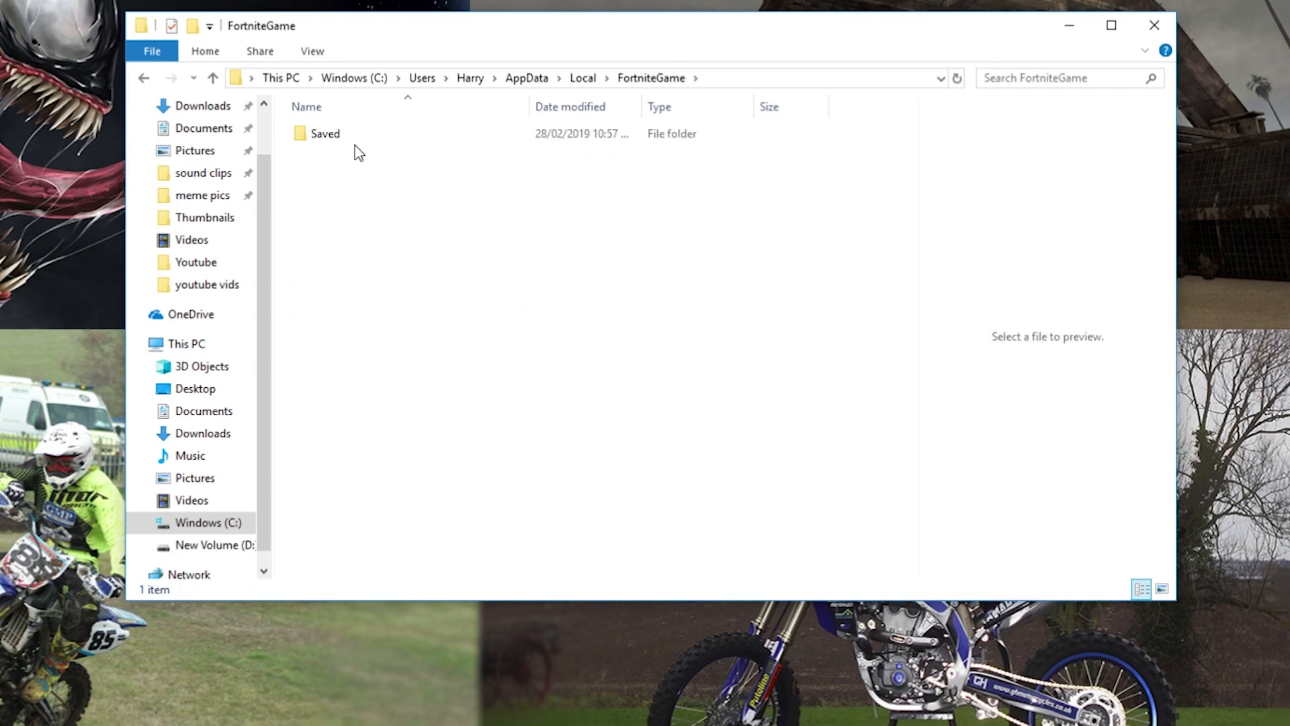
double_click(325, 133)
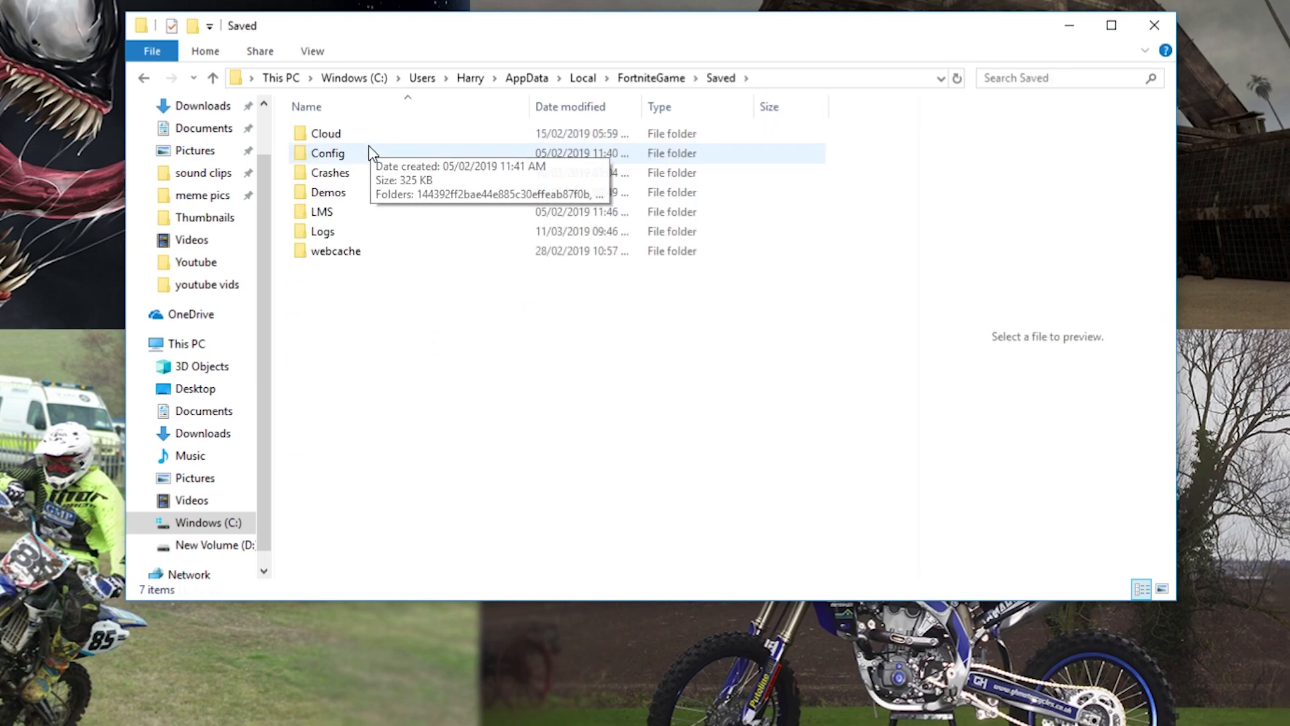
double_click(327, 153)
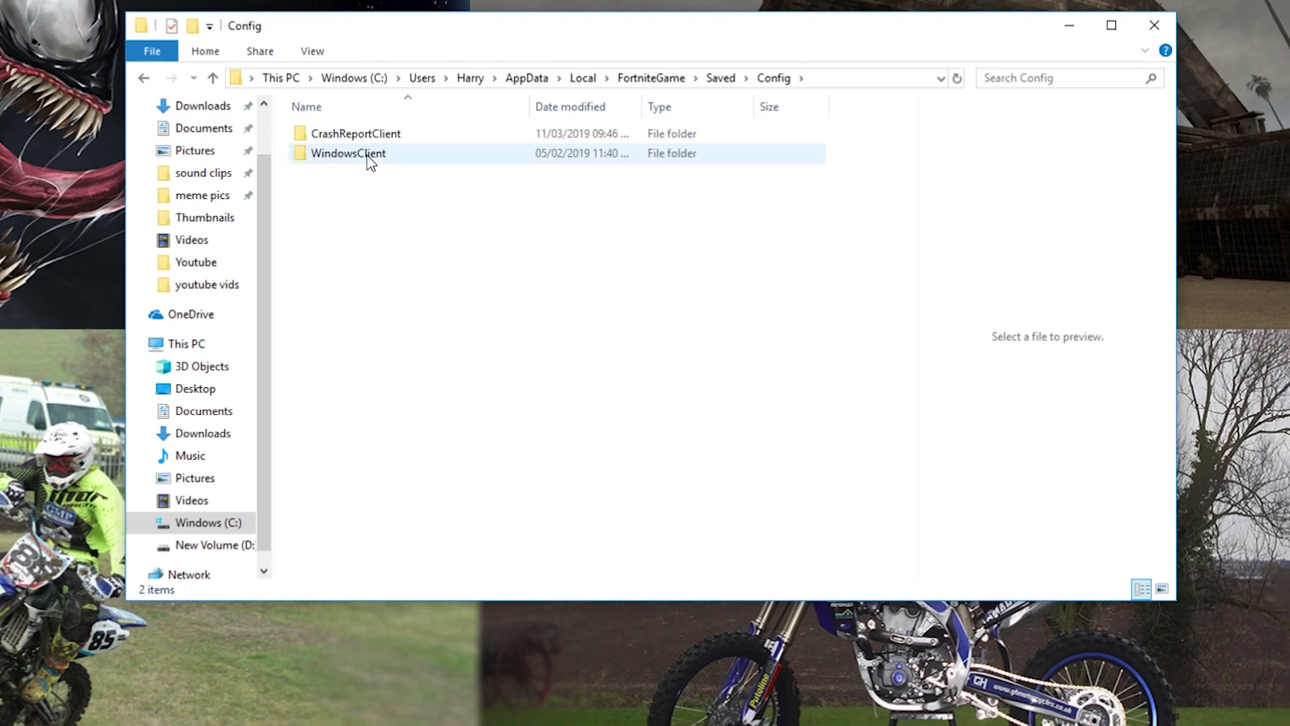
double_click(347, 153)
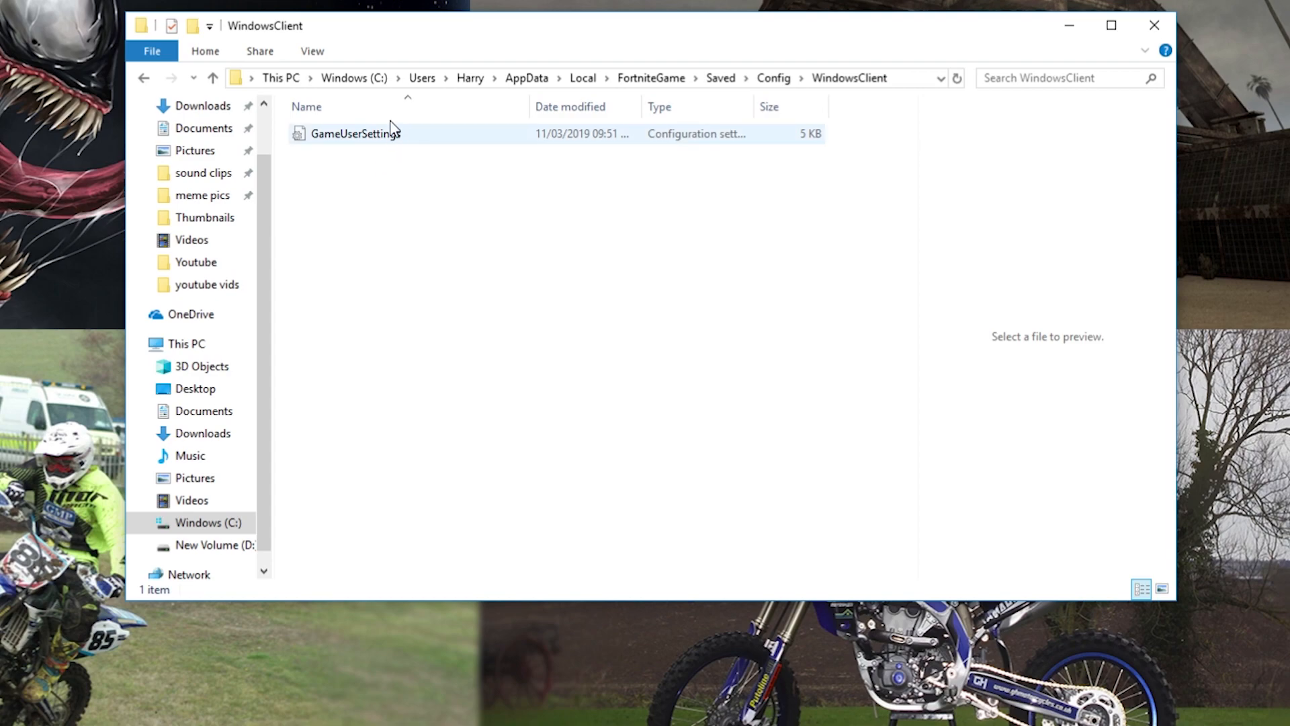
mouse_move(392, 144)
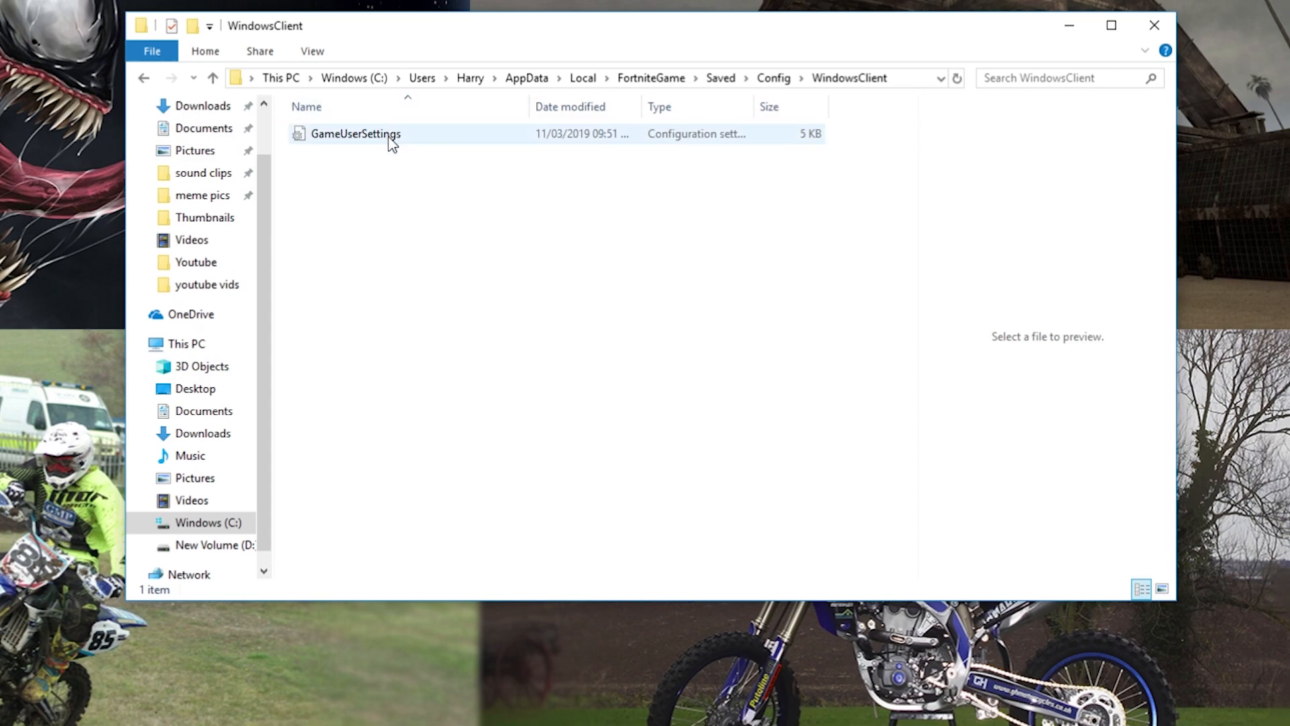
Step: Select GameUserSettings and confirm in Properties that it isn't read-only
left_click(355, 133)
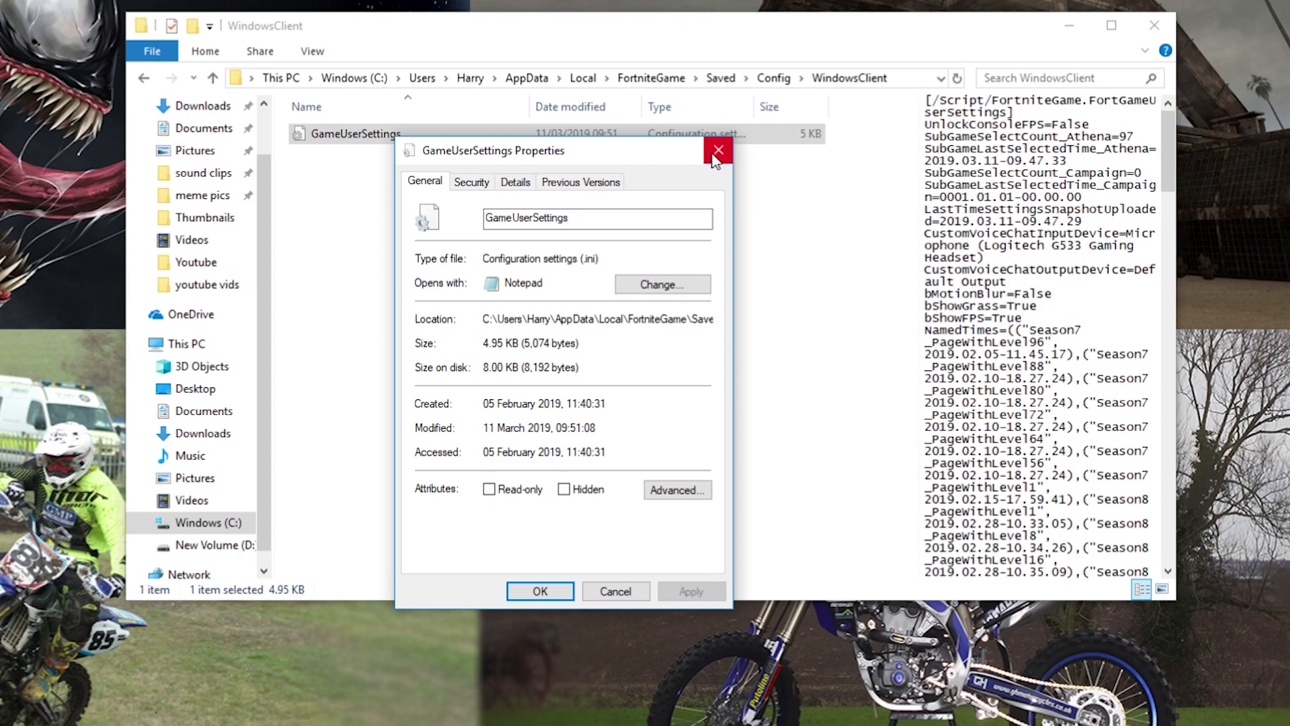
left_click(717, 150)
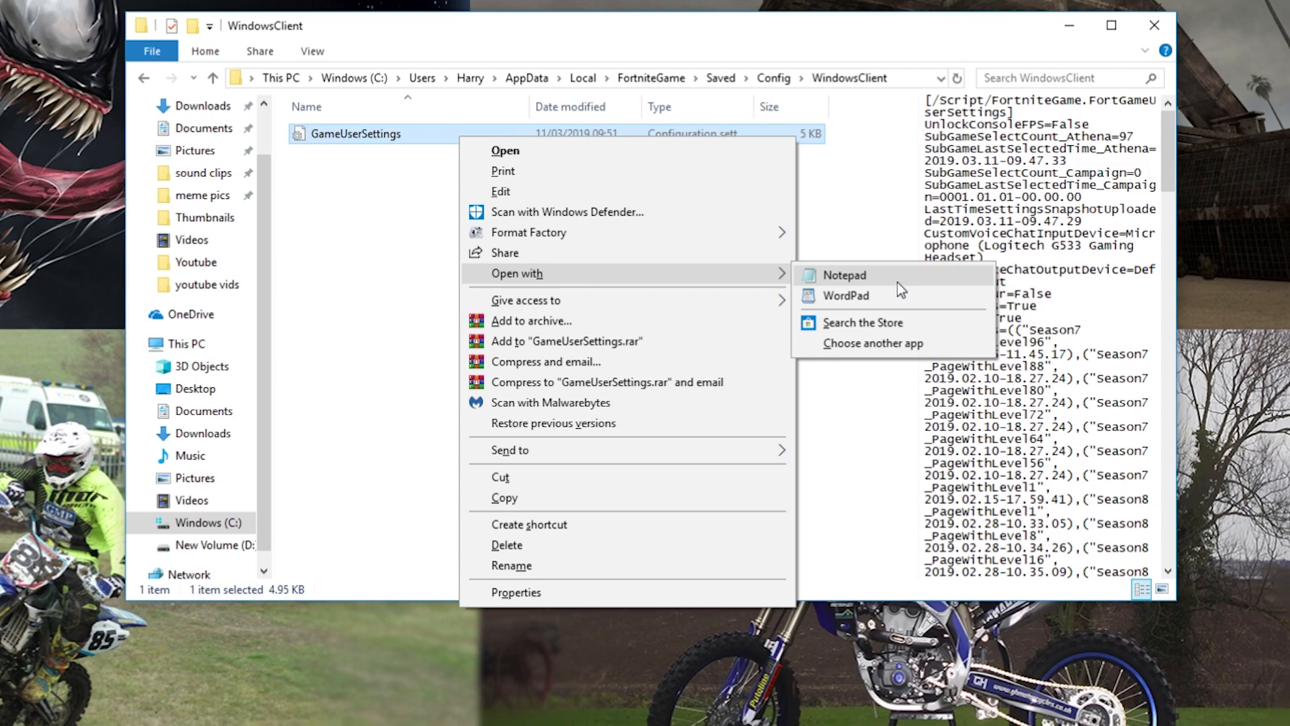
mouse_move(895, 288)
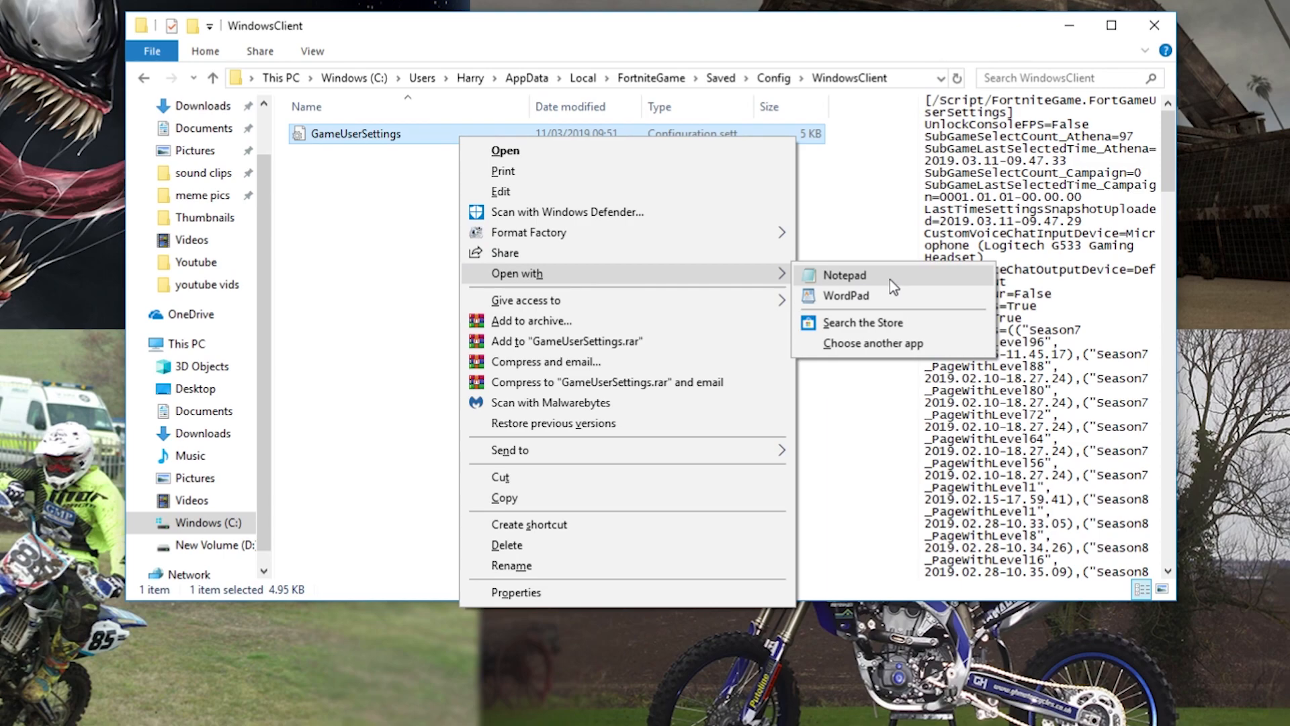
mouse_move(855, 282)
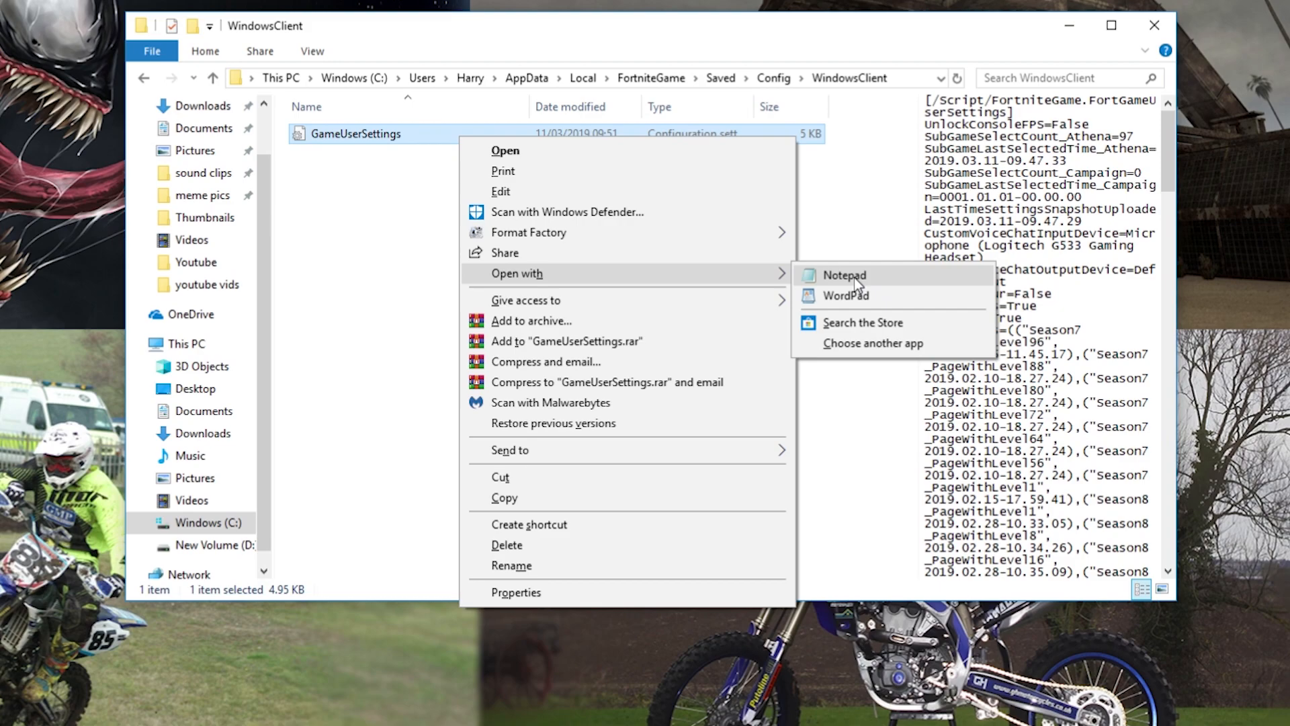
left_click(842, 274)
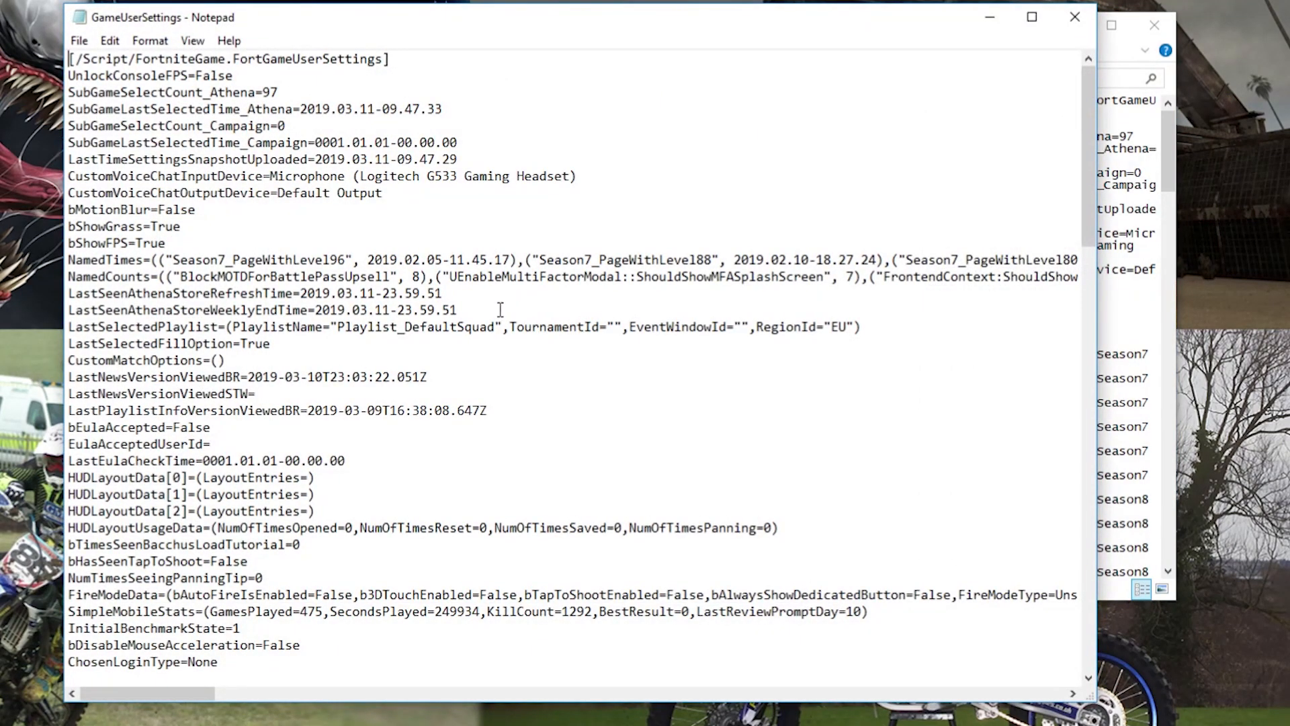
scroll("down", 3)
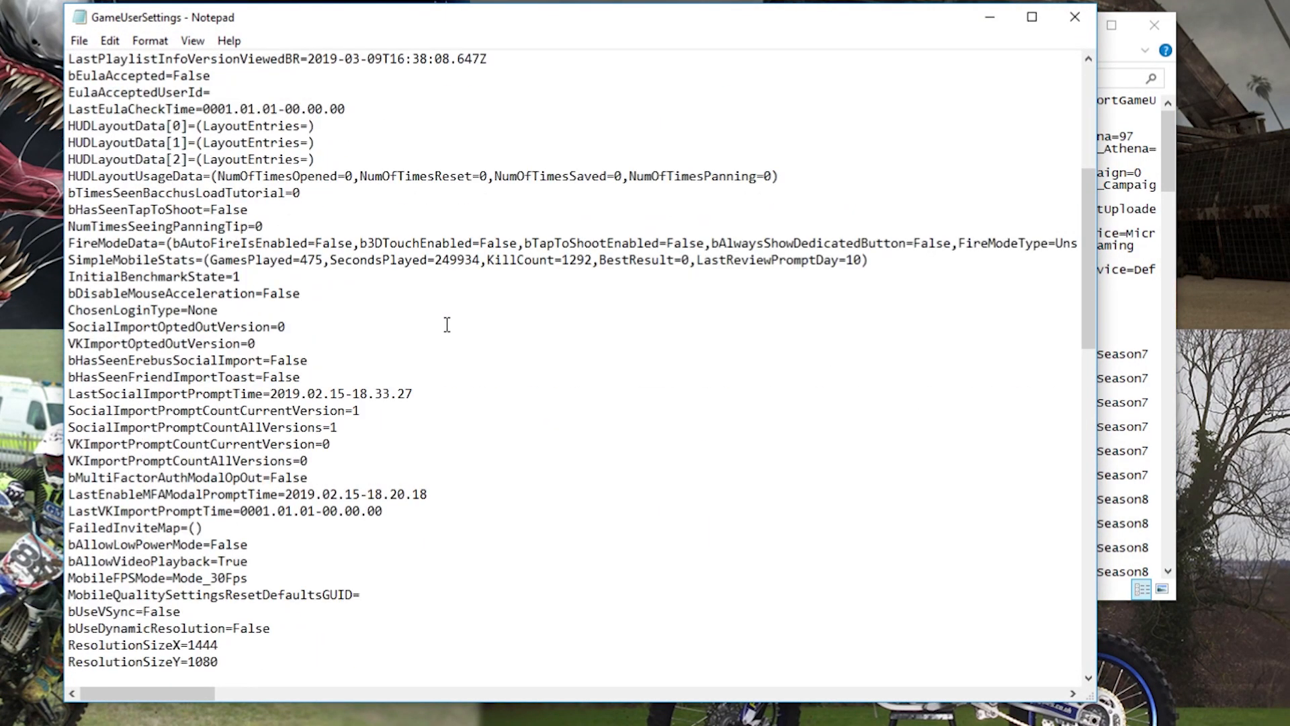
scroll("down", 3)
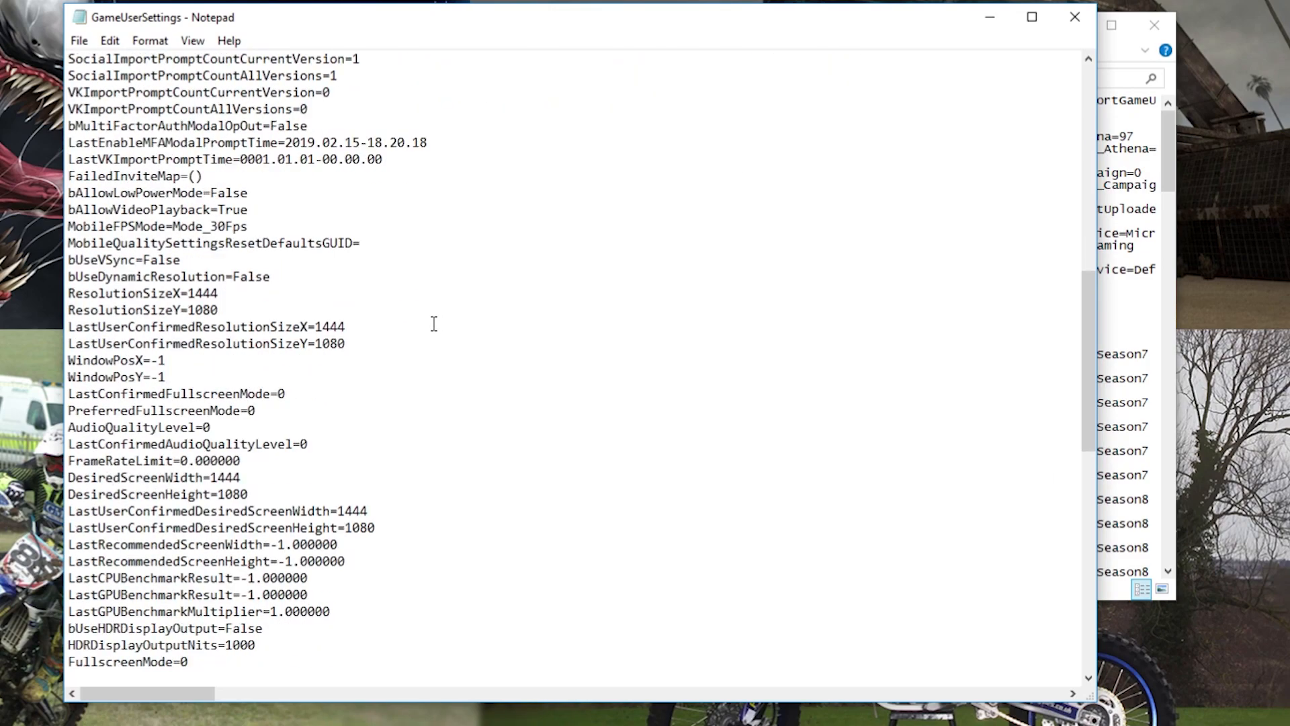
scroll("down", 3)
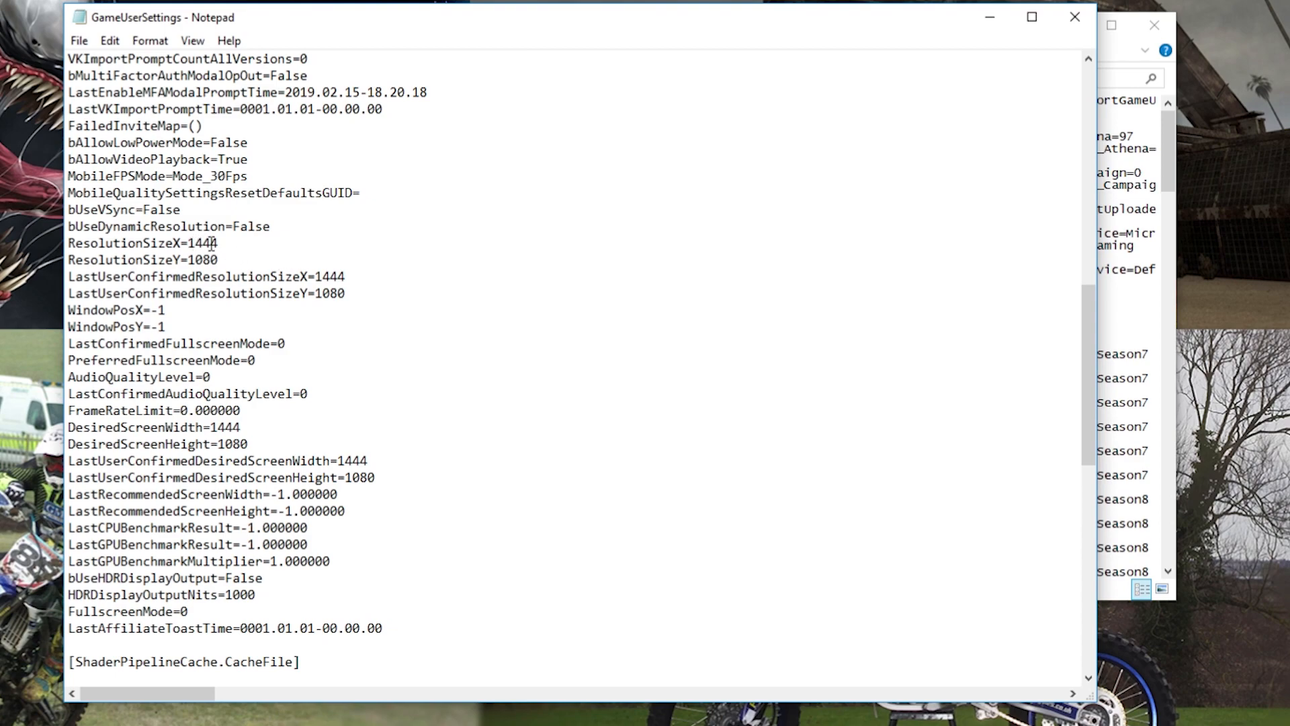
Step: Check ResolutionSizeX and DesiredScreenWidth read 1444 (heights 1080) and save the file
double_click(205, 243)
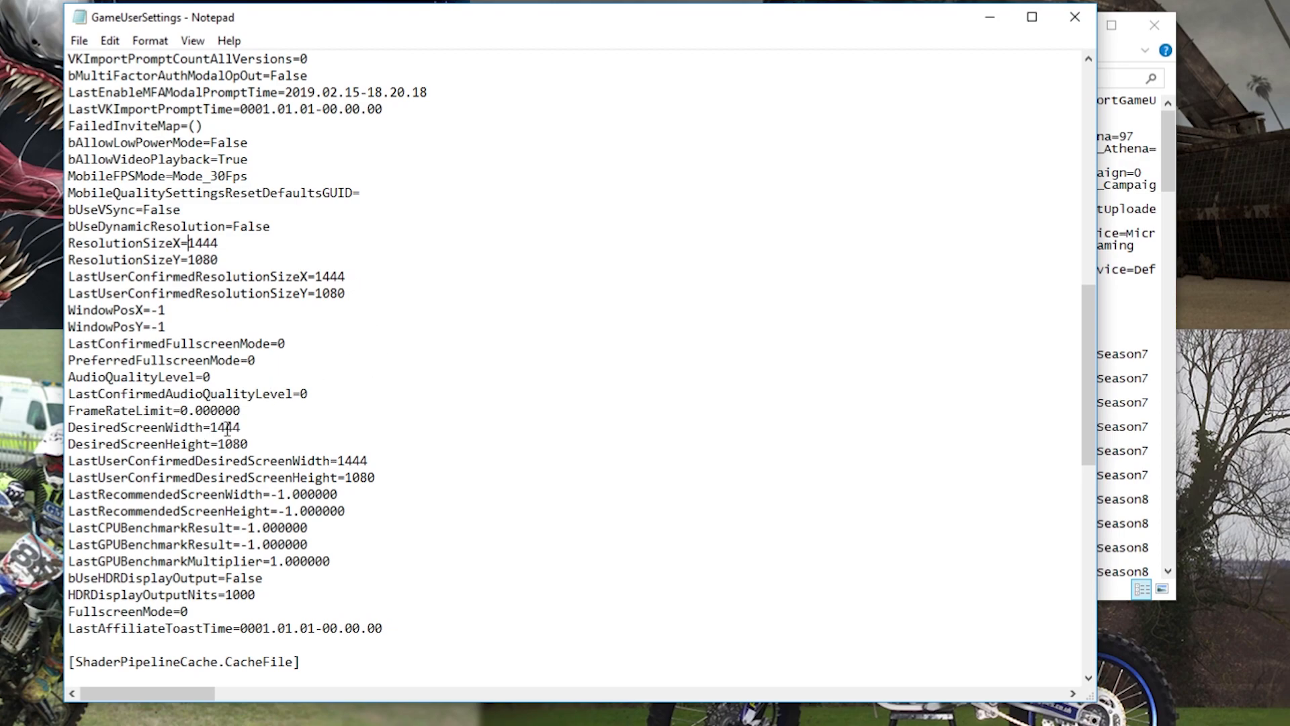
double_click(224, 427)
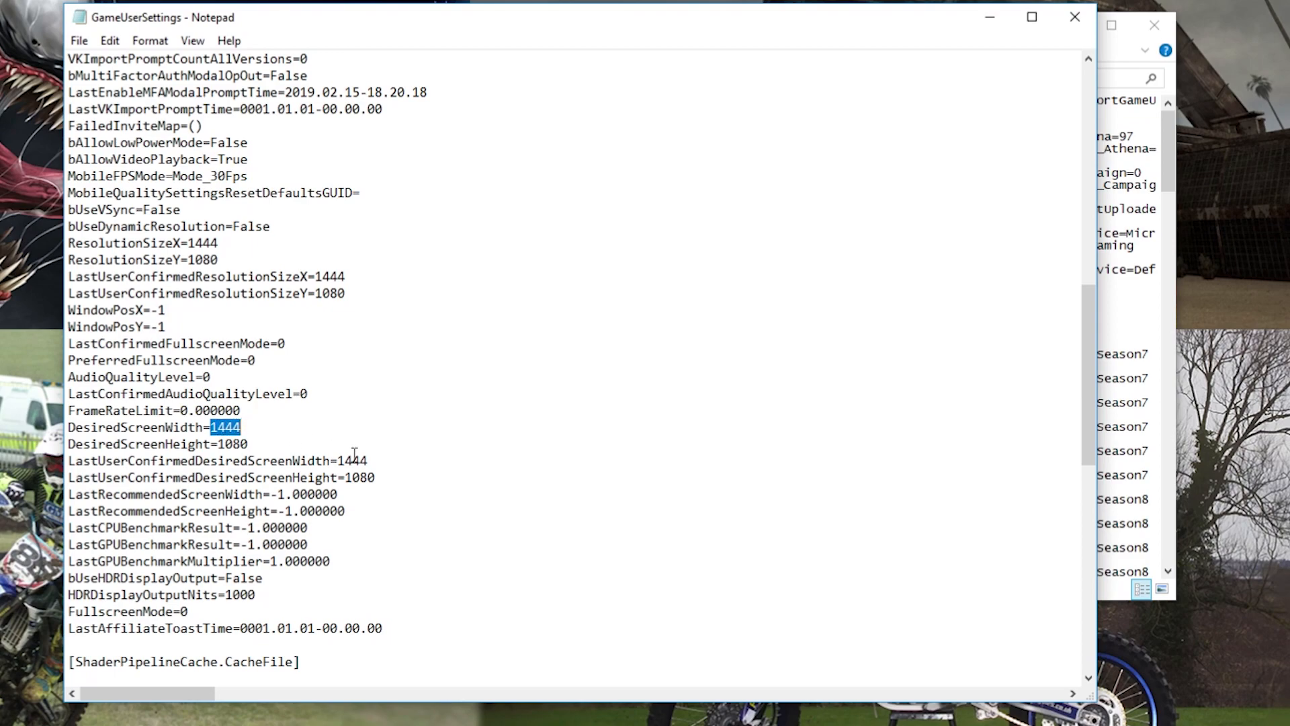
mouse_move(269, 451)
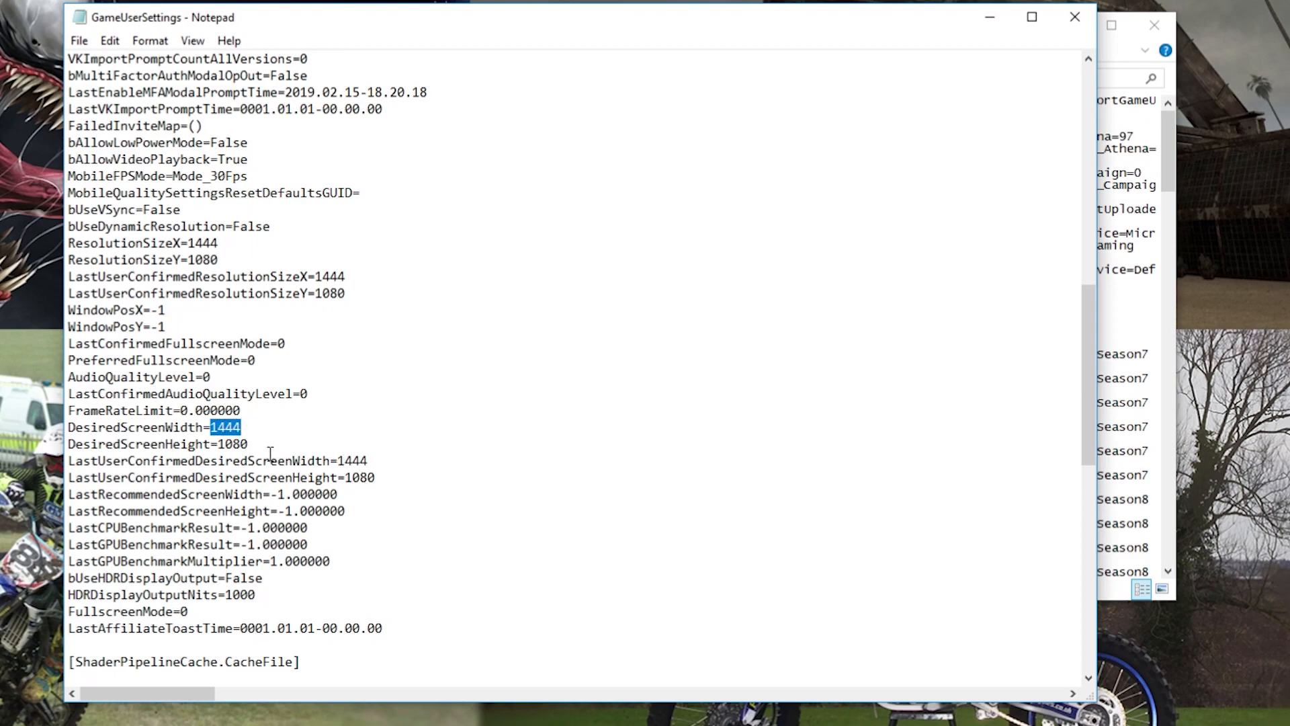
left_click(79, 40)
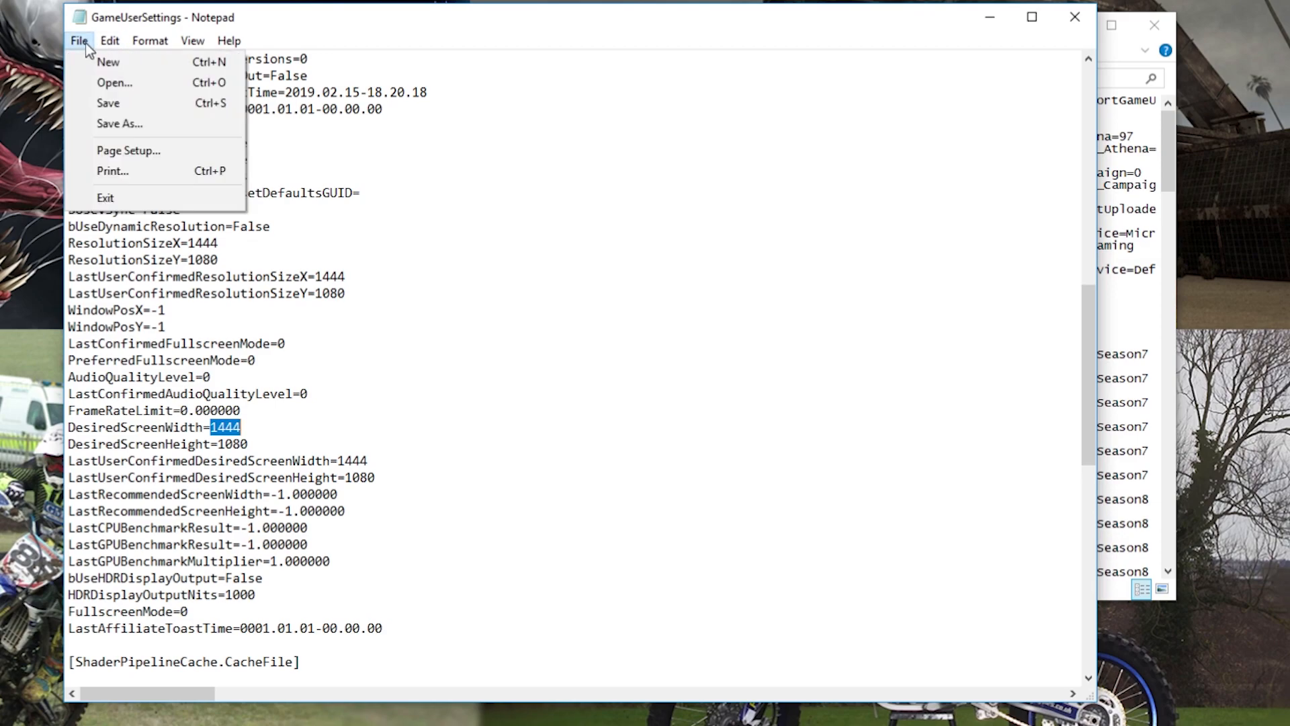
mouse_move(1079, 19)
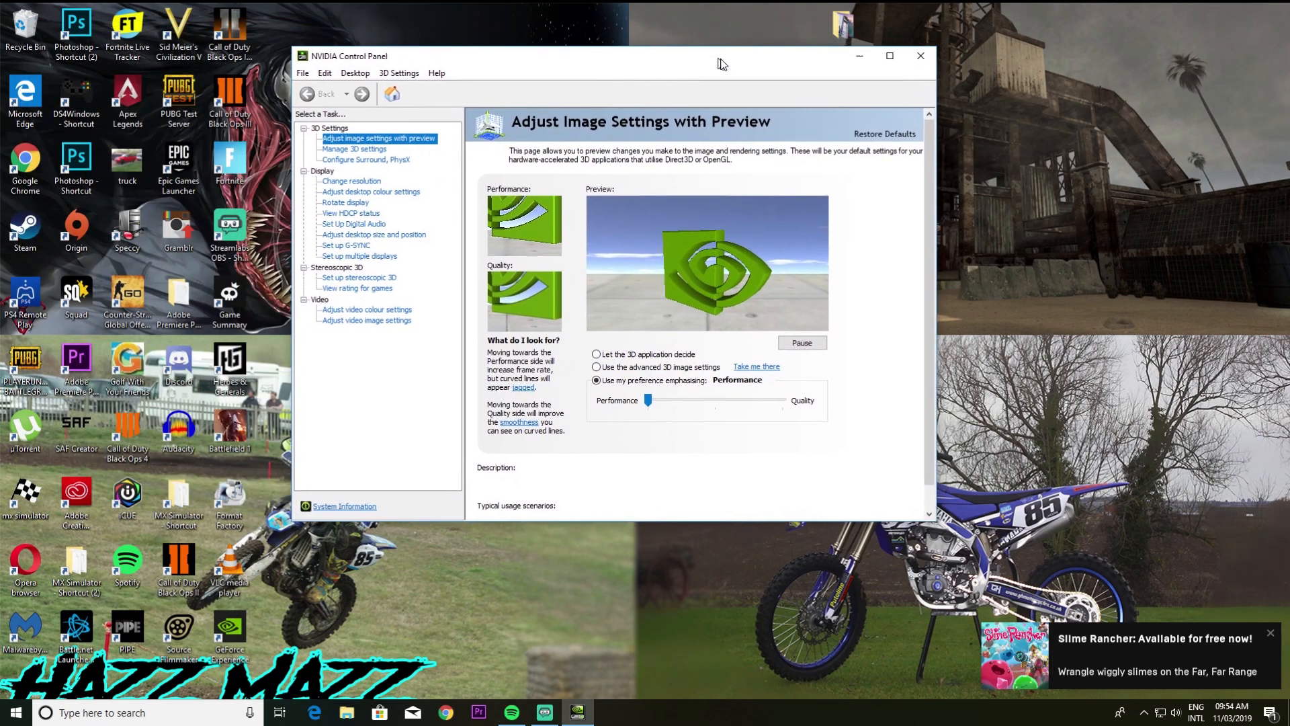
Step: Show the Change Resolution page with the custom 1444 × 1080 at 144Hz
left_click(352, 180)
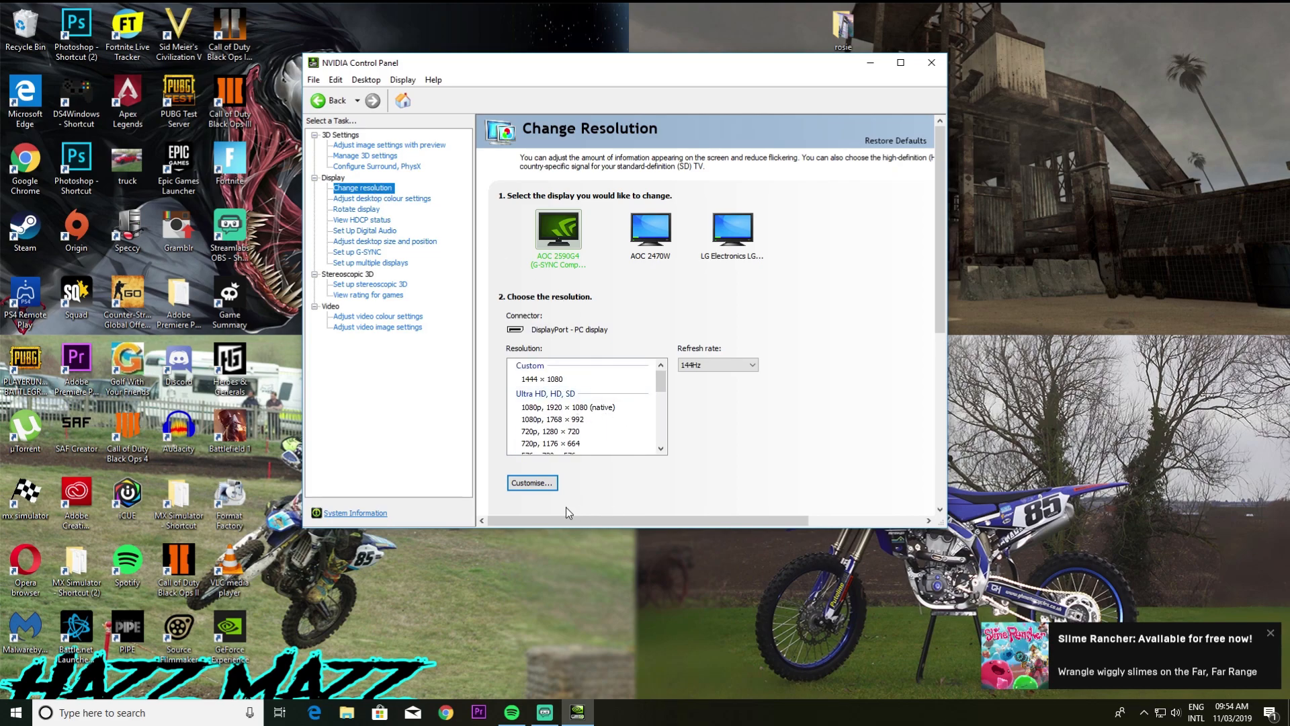
left_click(531, 482)
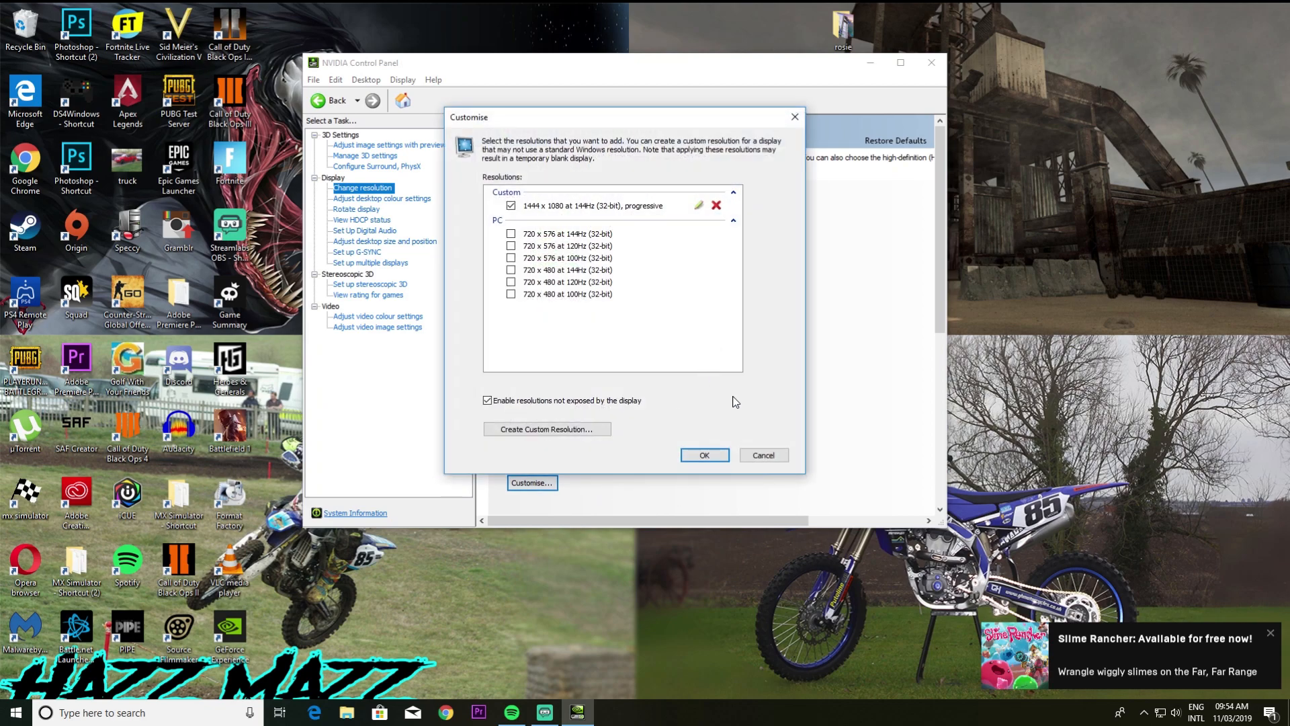
mouse_move(546, 429)
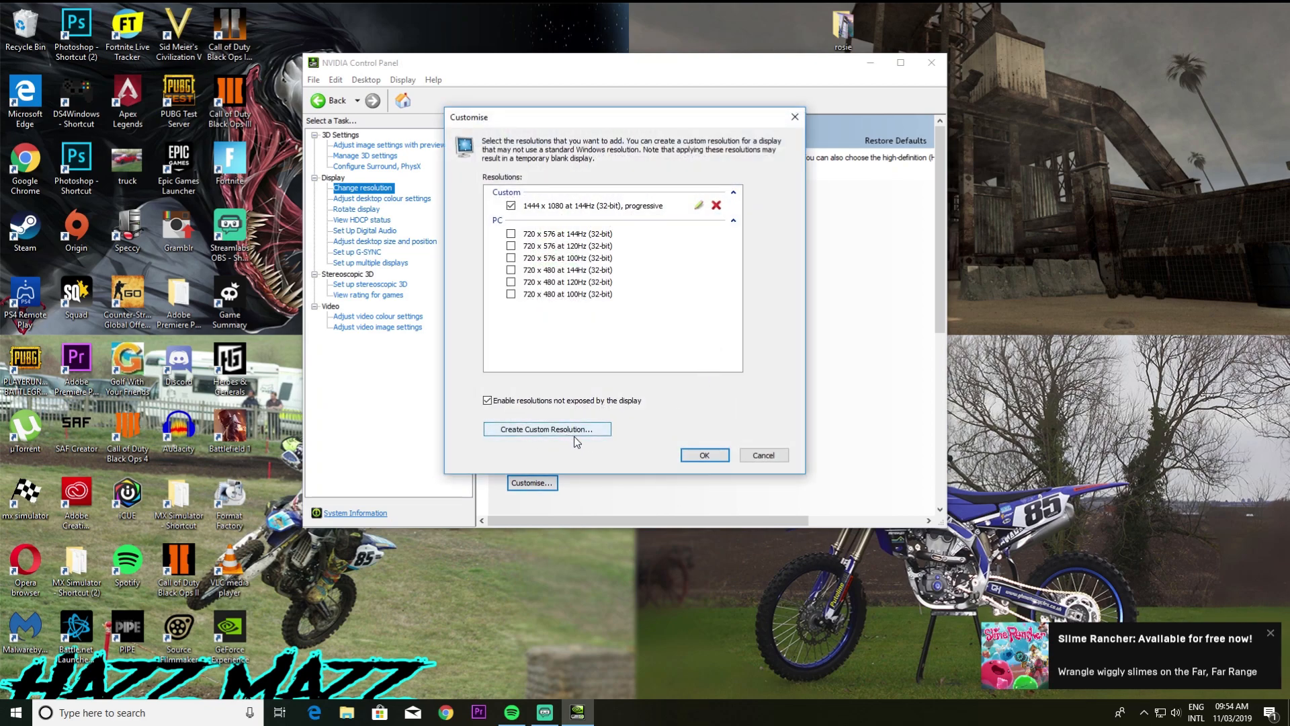
mouse_move(537, 210)
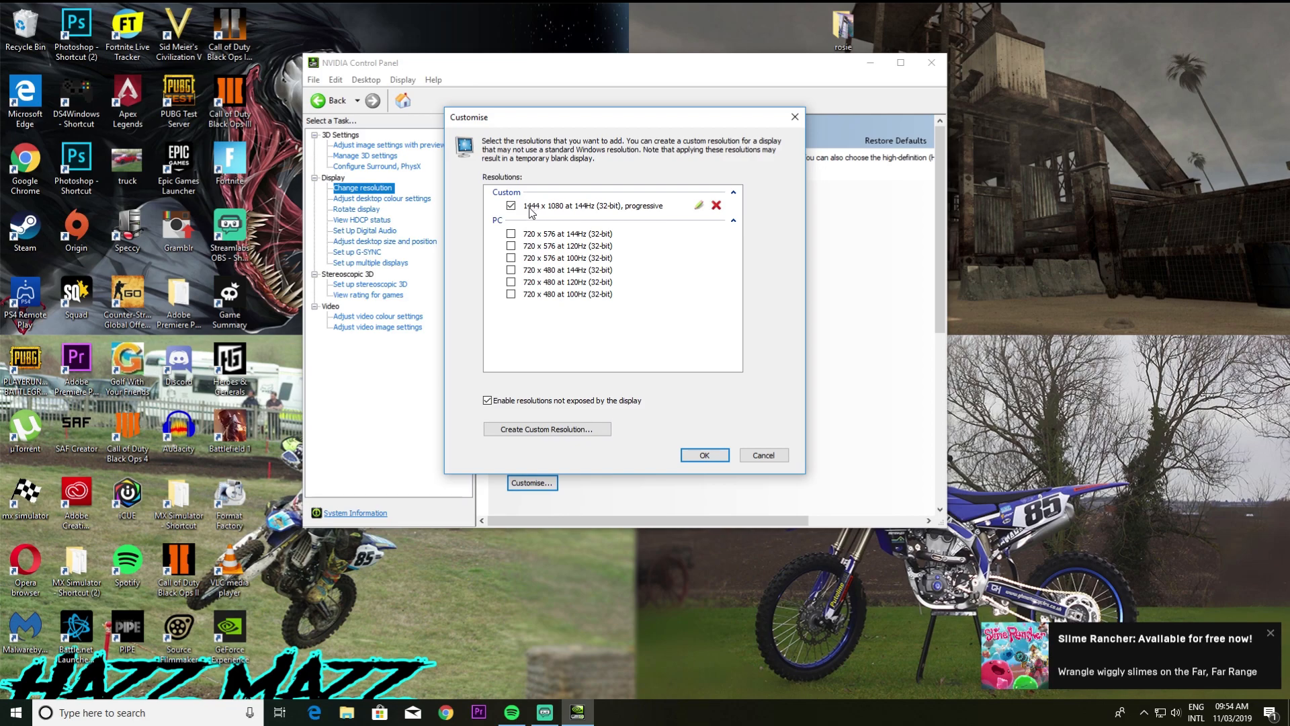
mouse_move(572, 223)
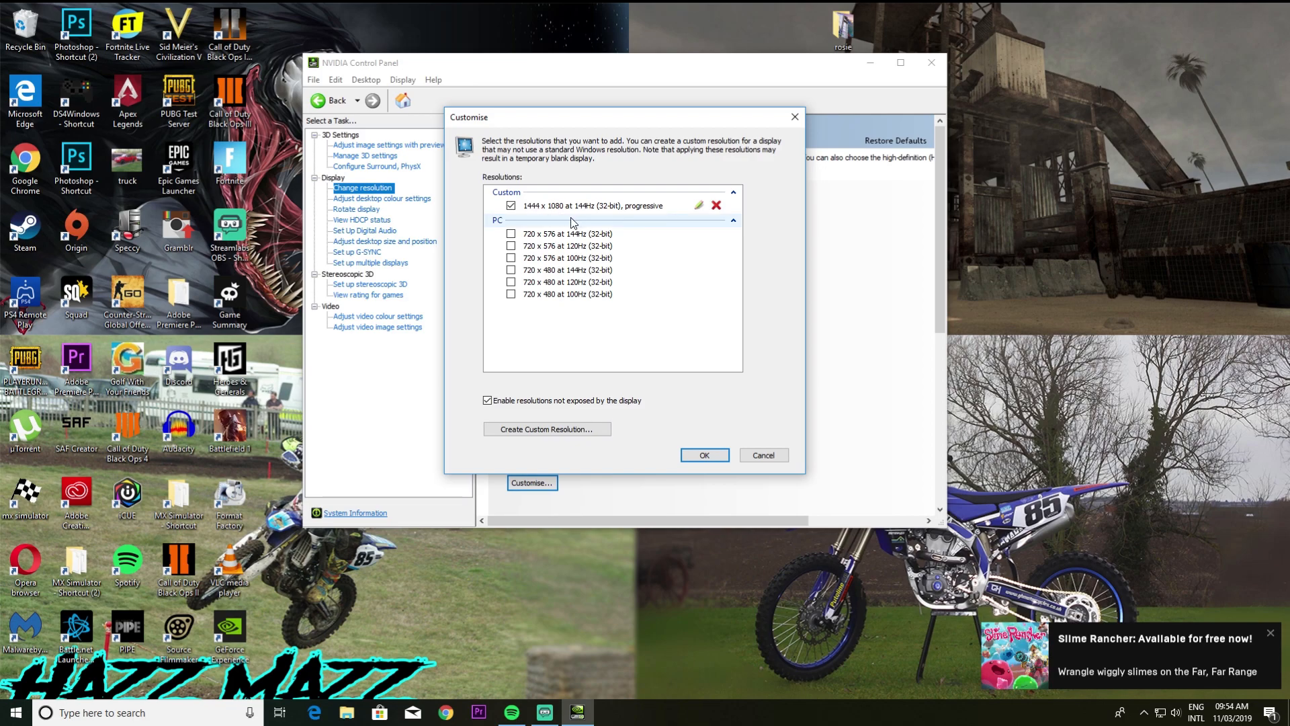
mouse_move(611, 211)
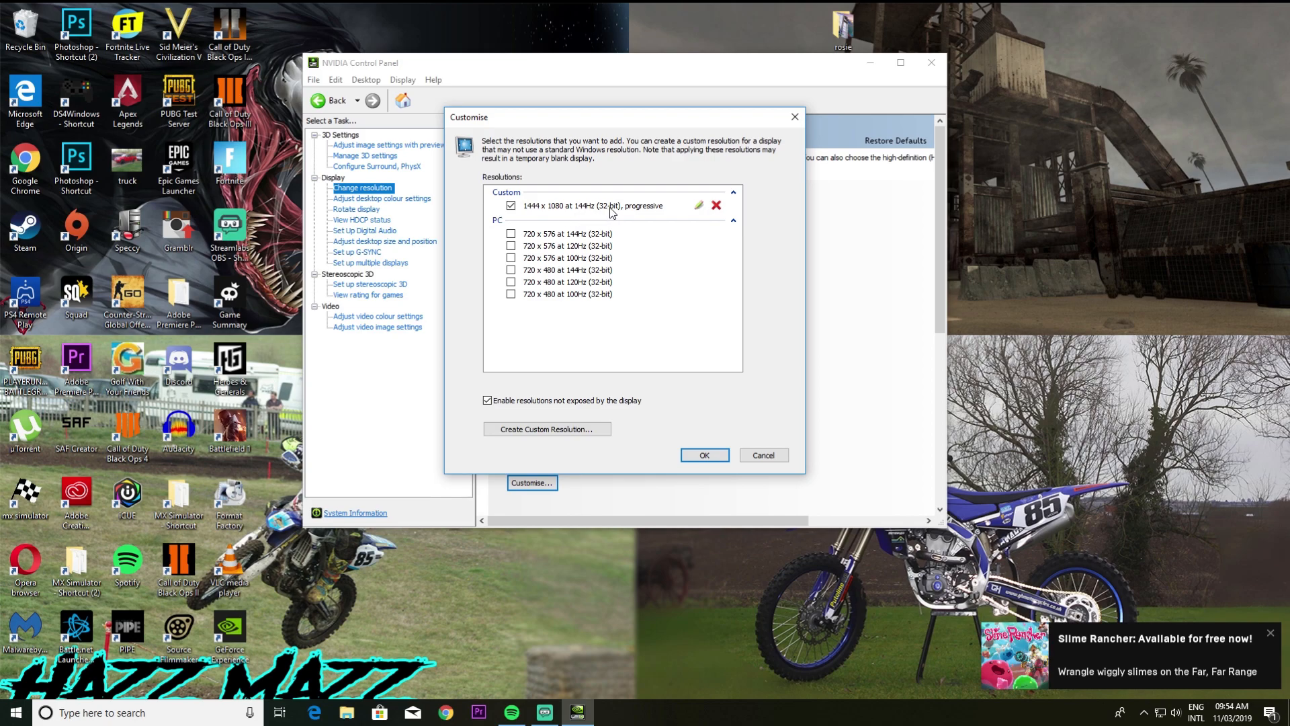
mouse_move(579, 250)
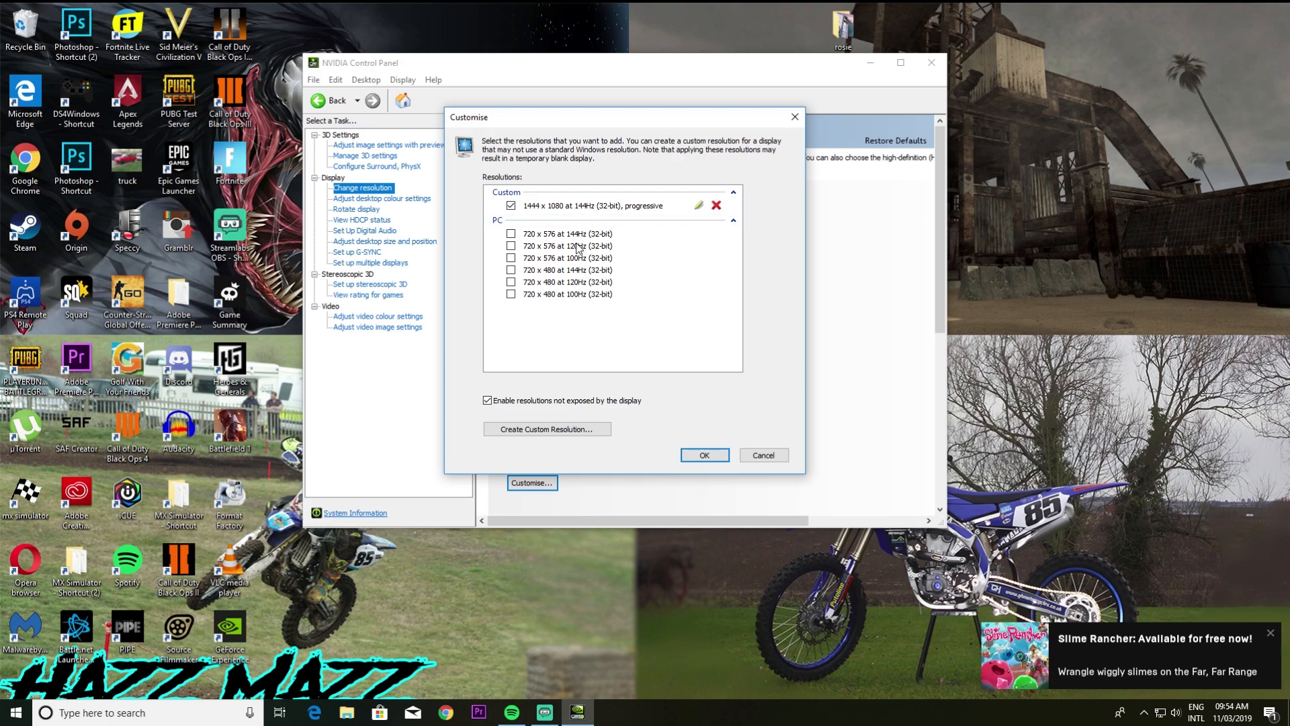
mouse_move(700, 436)
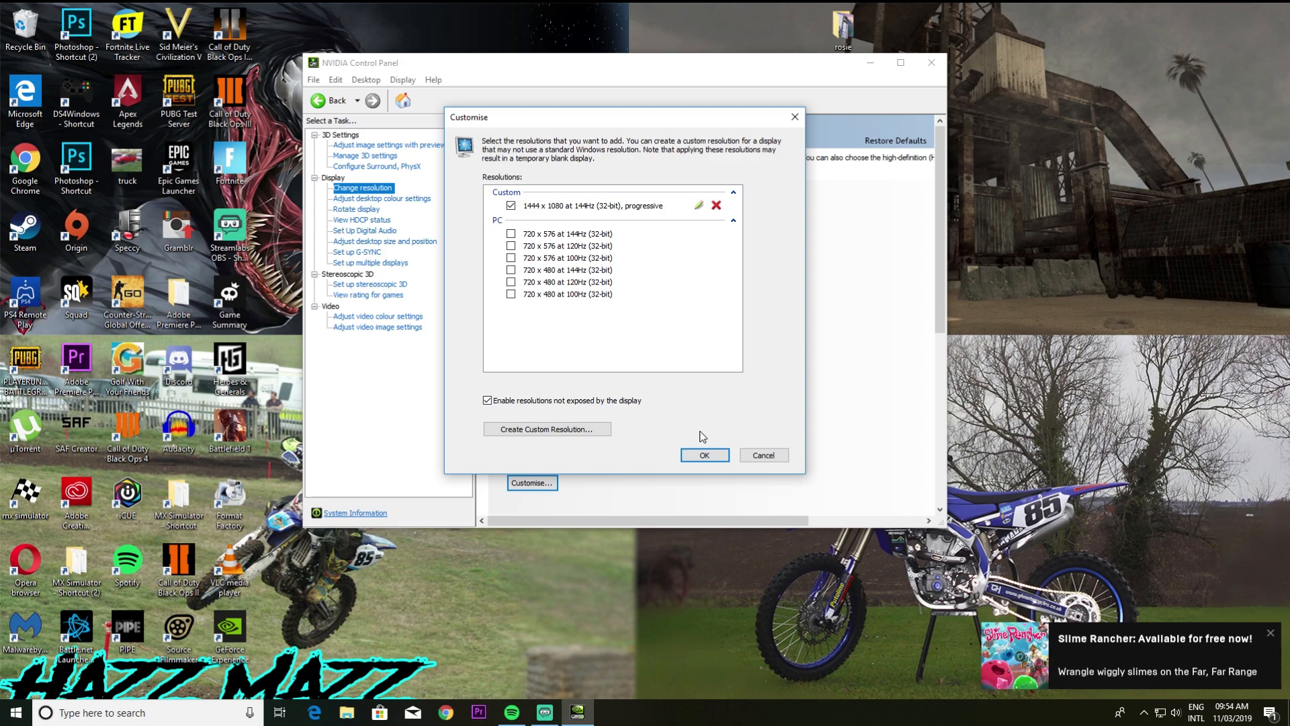
mouse_move(681, 450)
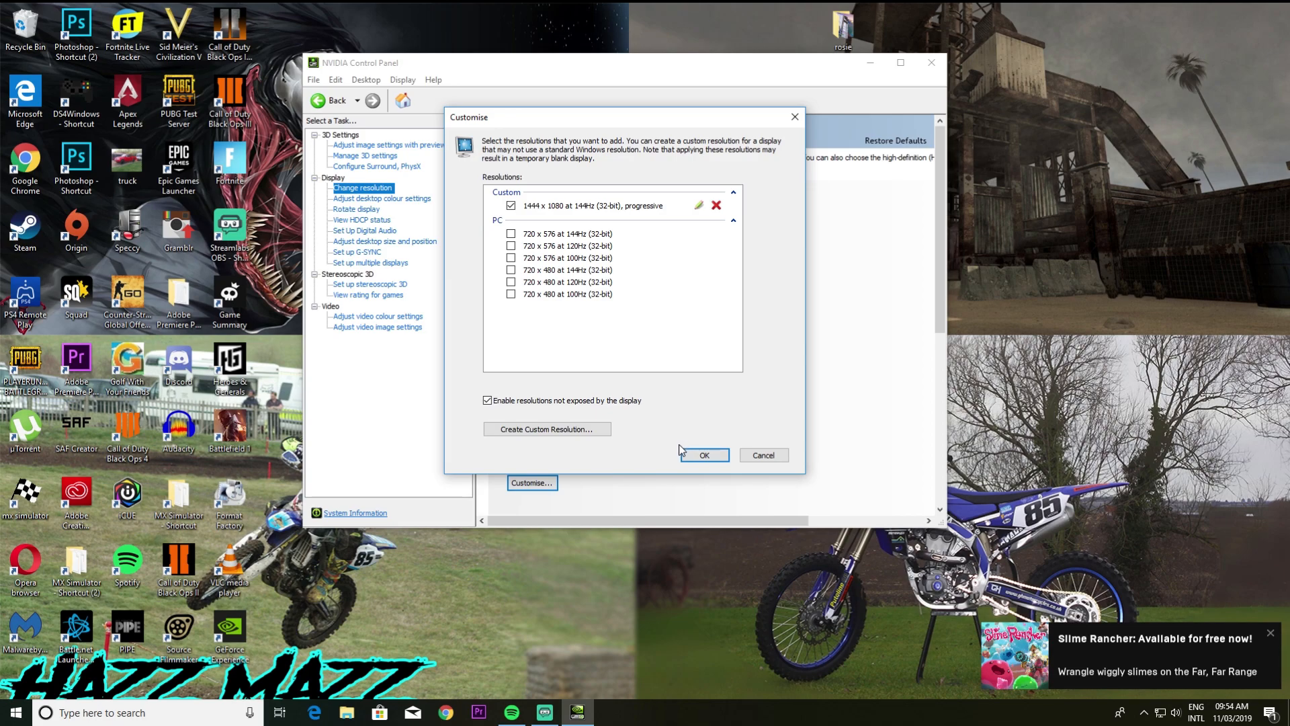
mouse_move(669, 443)
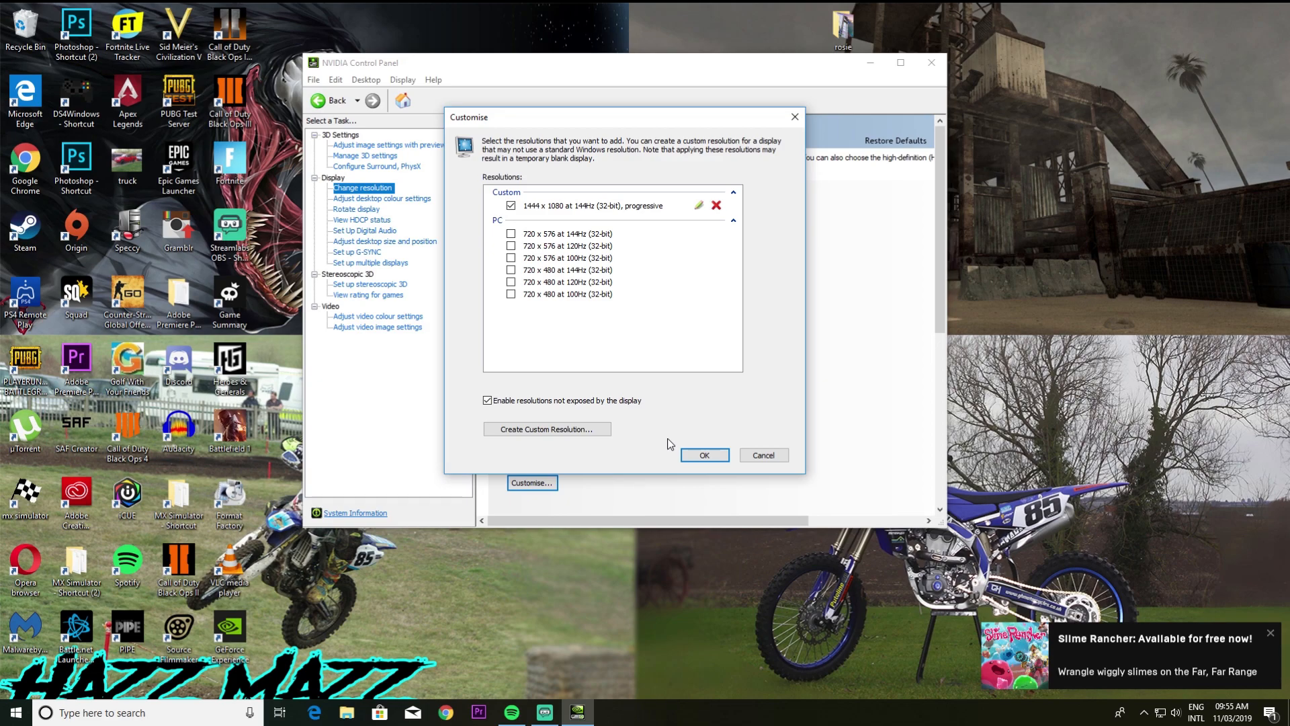
mouse_move(726, 442)
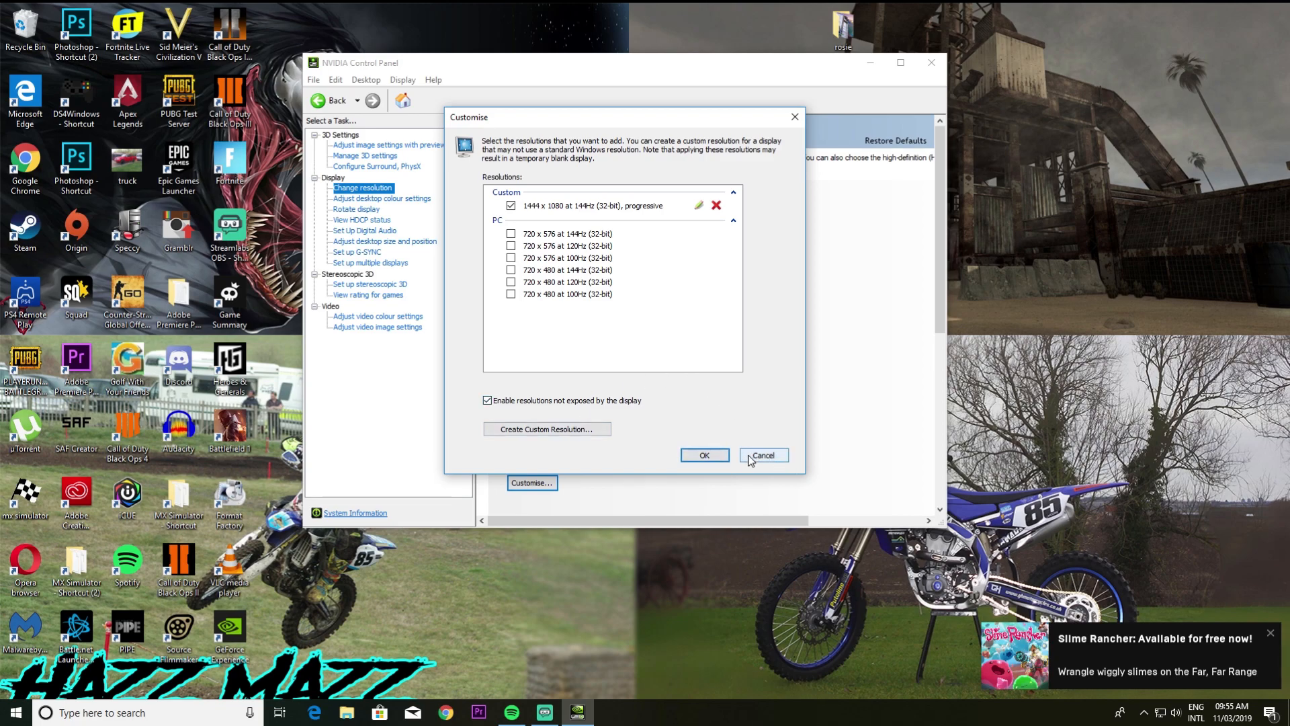
left_click(762, 455)
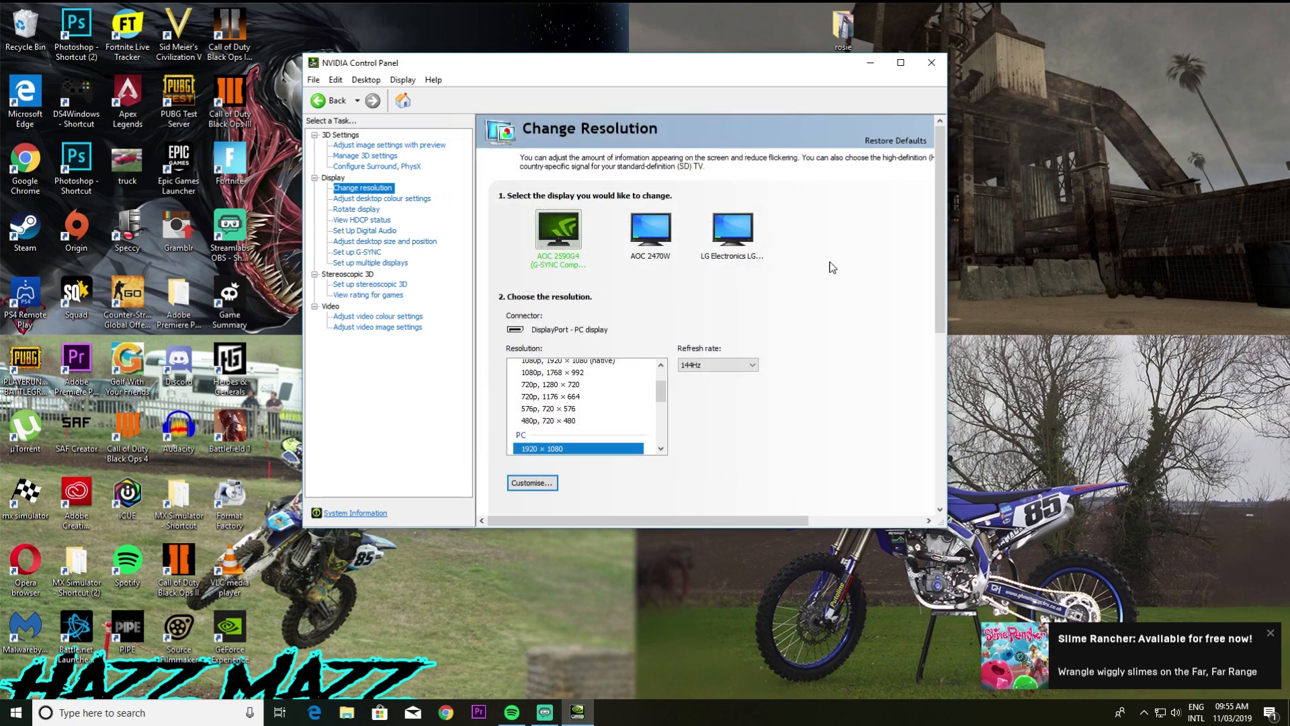
mouse_move(724, 291)
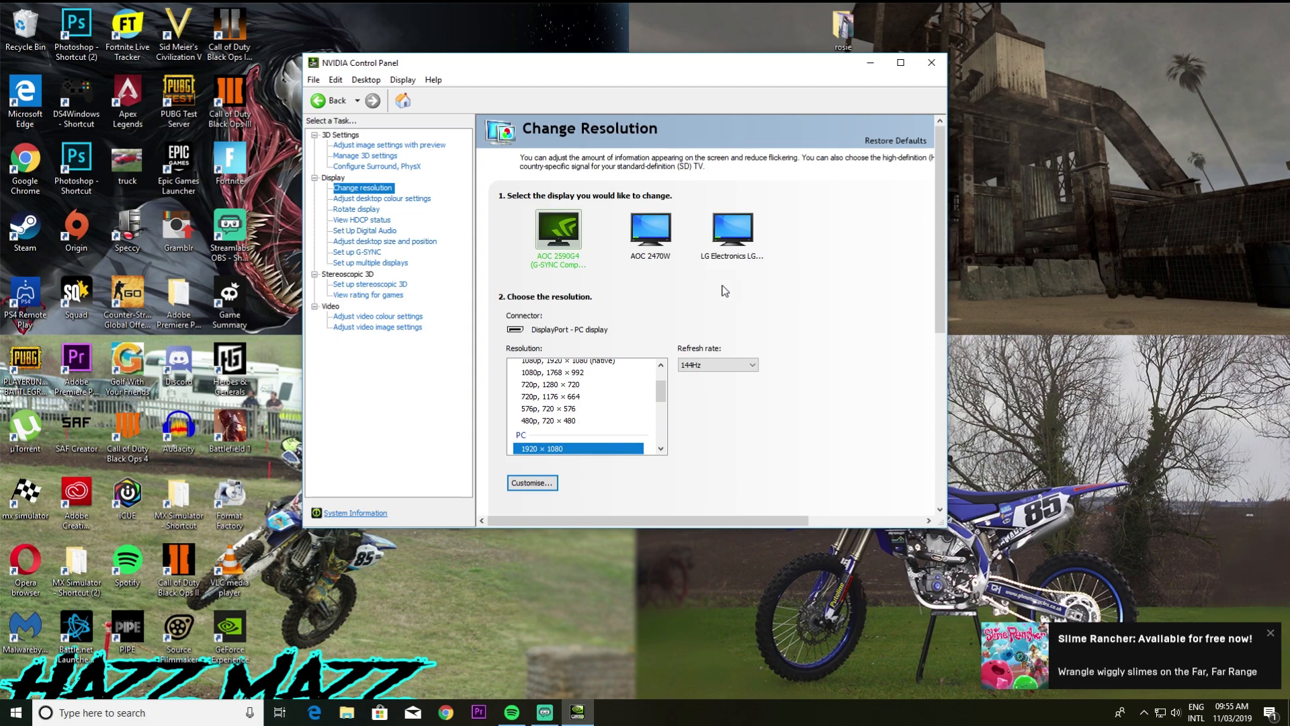
Step: Open Manage 3D settings, then Adjust image settings with preview emphasising Performance
left_click(364, 155)
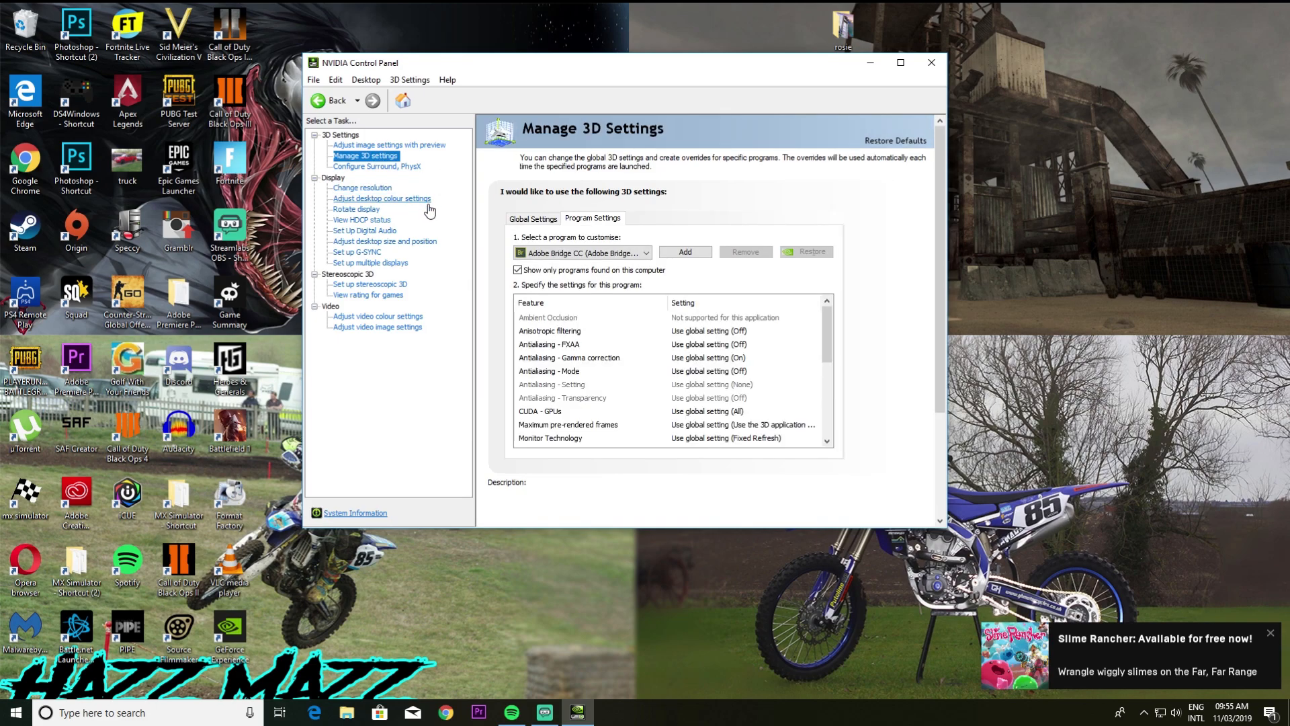
left_click(388, 145)
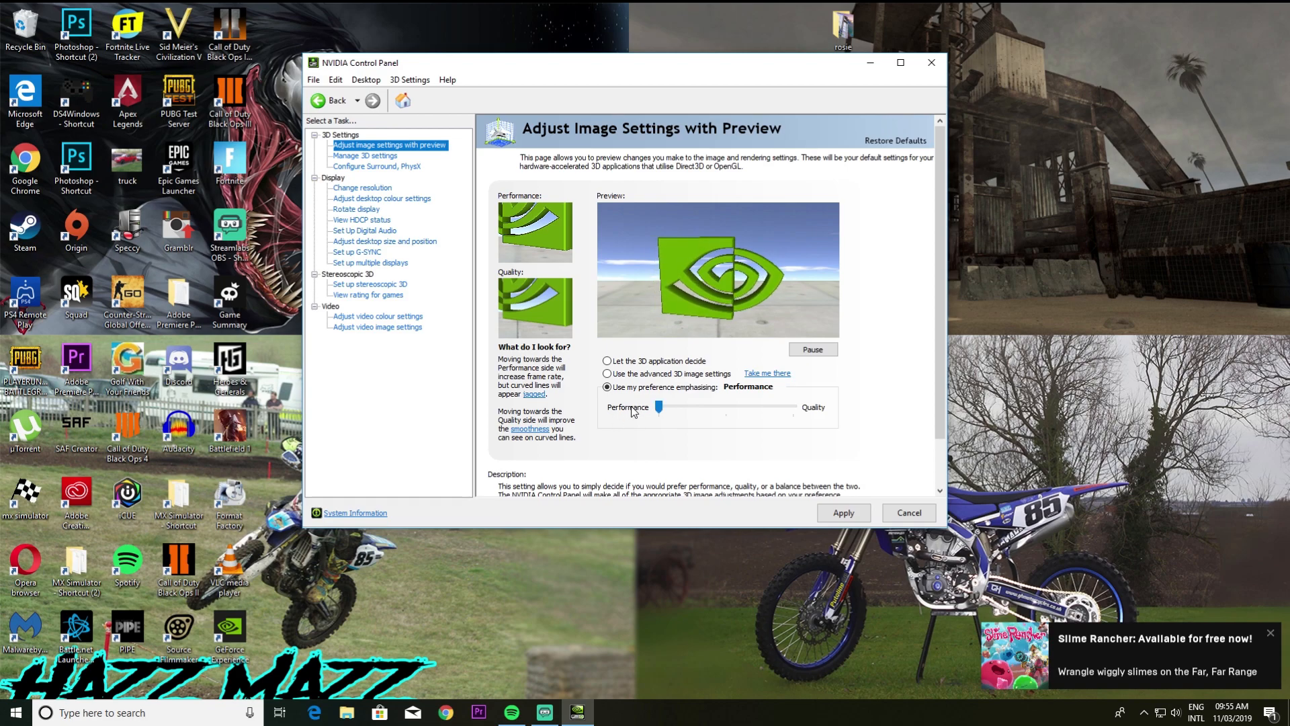
mouse_move(638, 424)
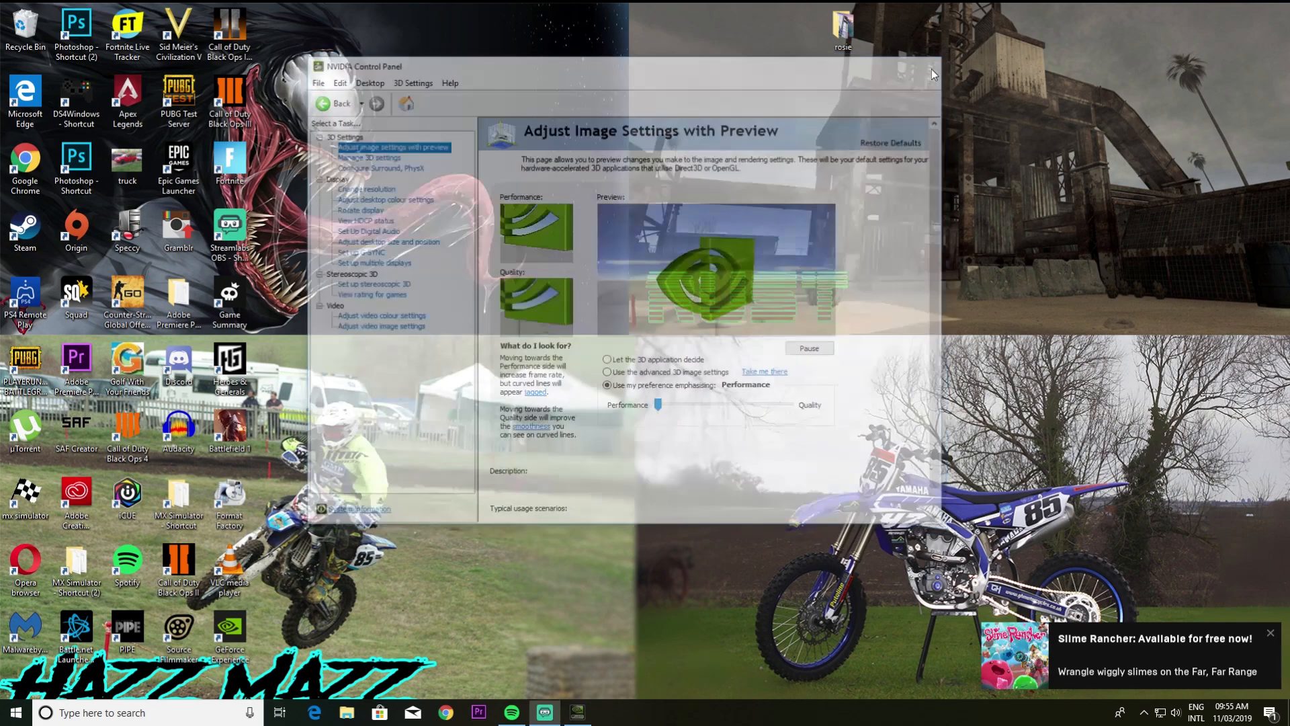
Step: Search for POWER and open the Power & sleep settings result
left_click(934, 73)
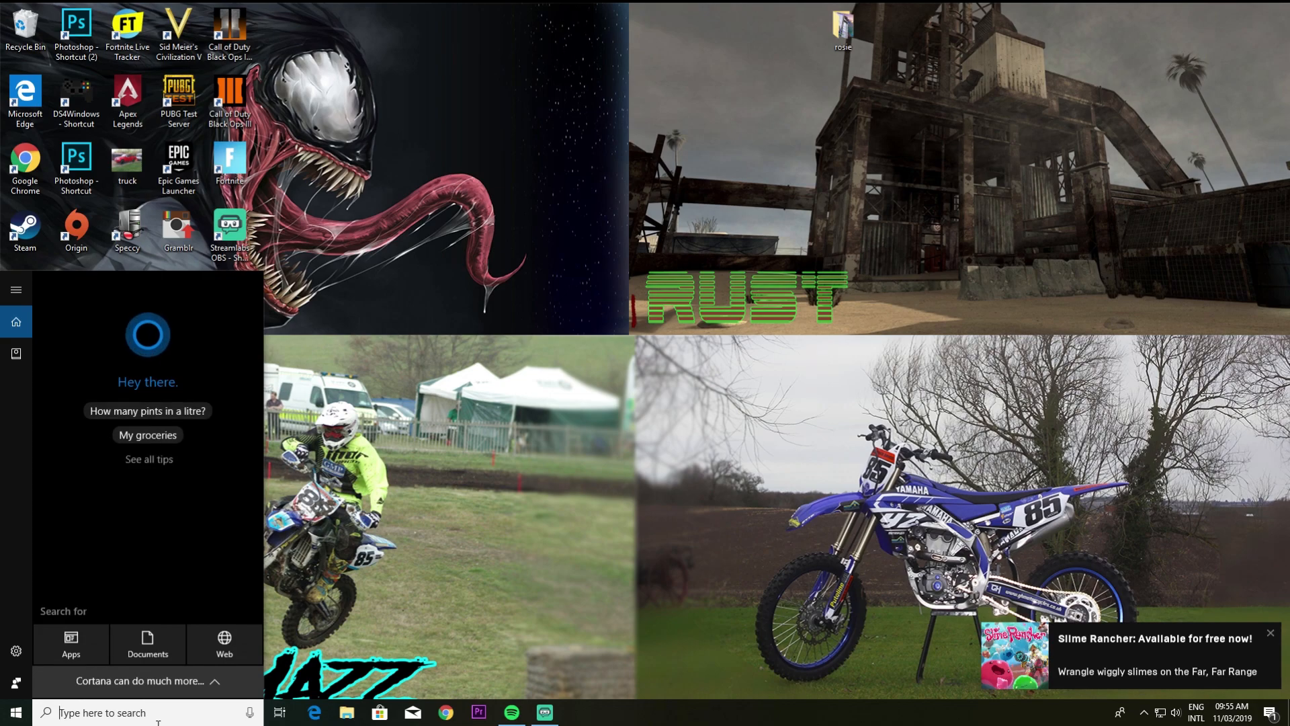
type("POWER")
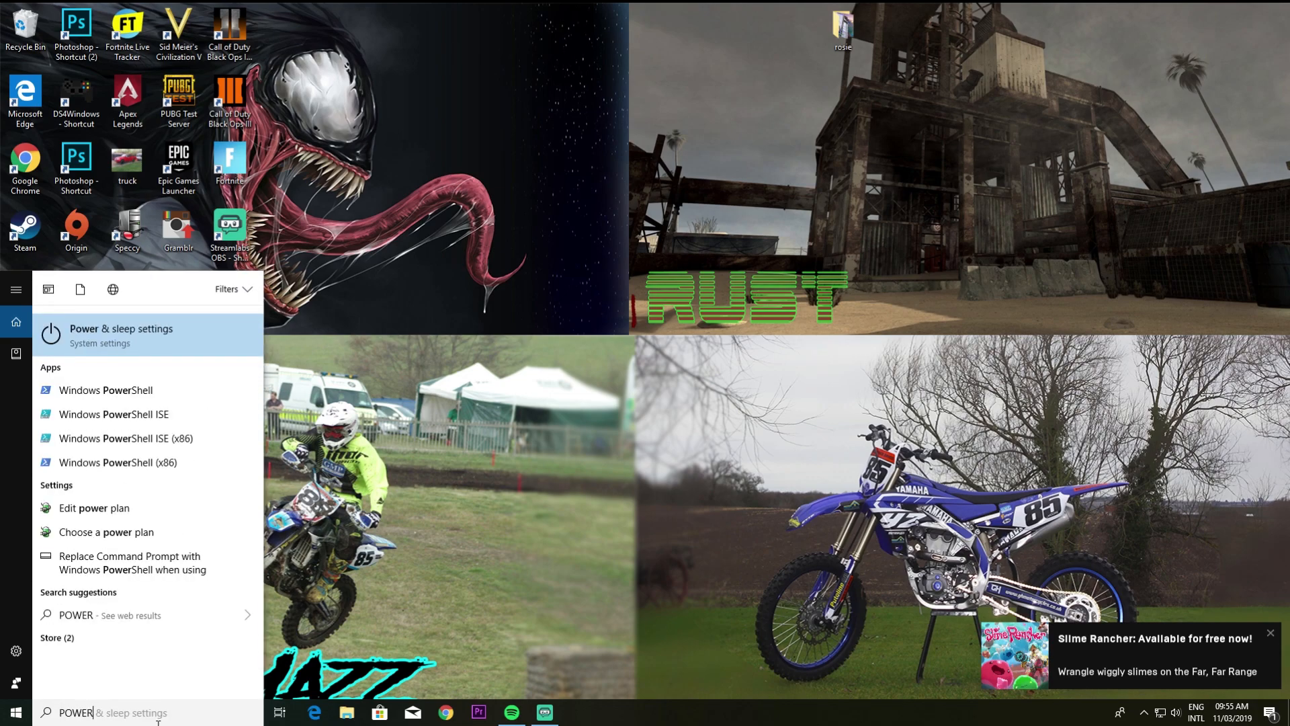
mouse_move(177, 326)
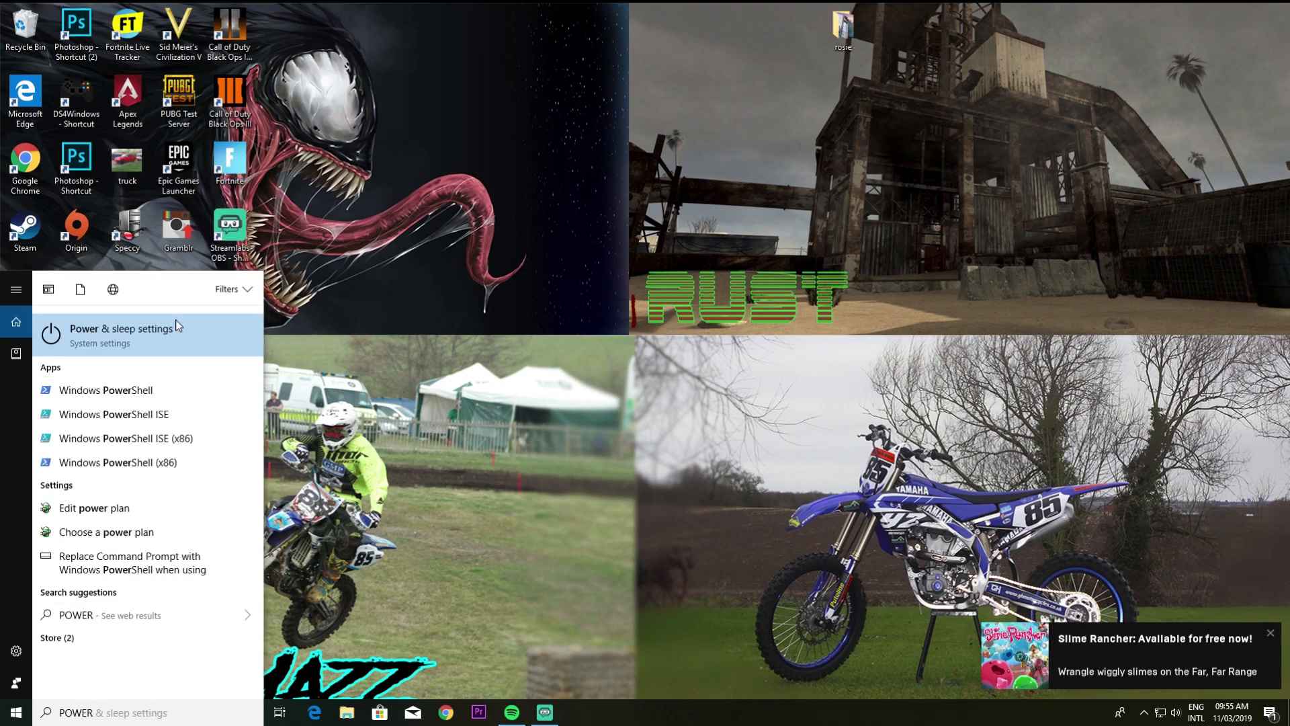
left_click(123, 327)
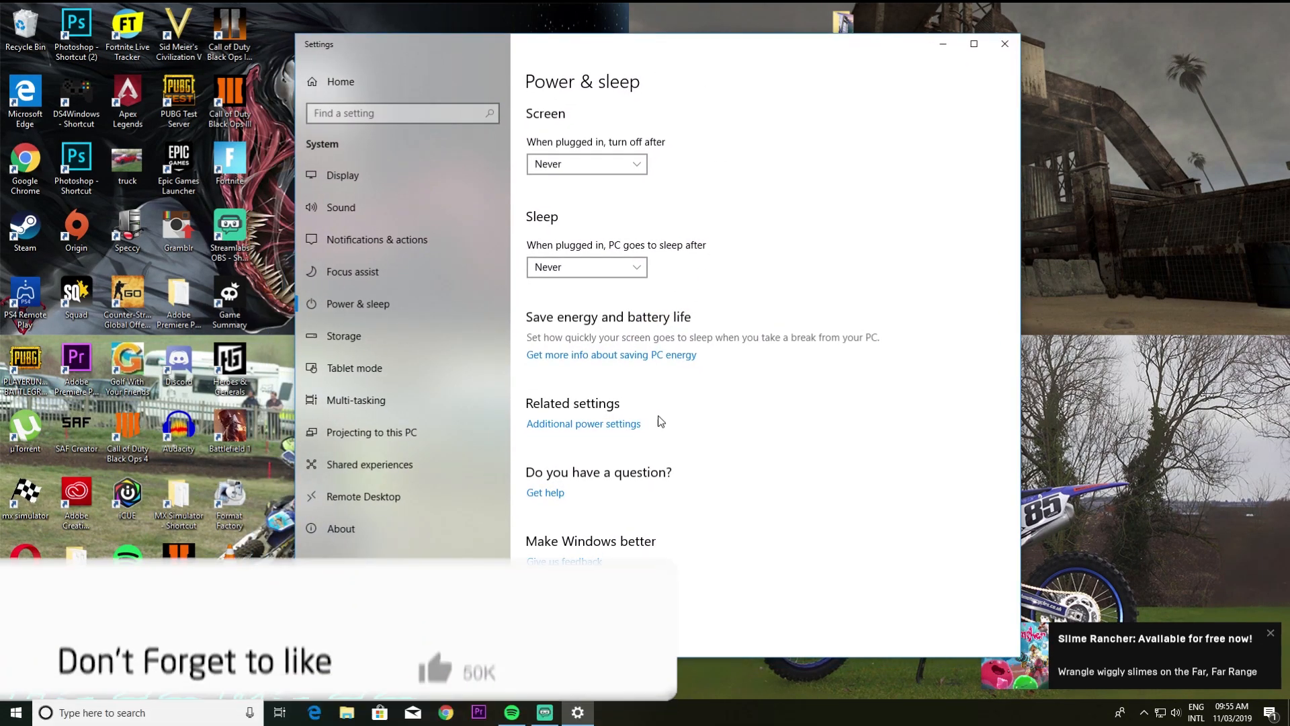
Step: Open Additional power settings to reach Power Options with High performance selected
left_click(582, 423)
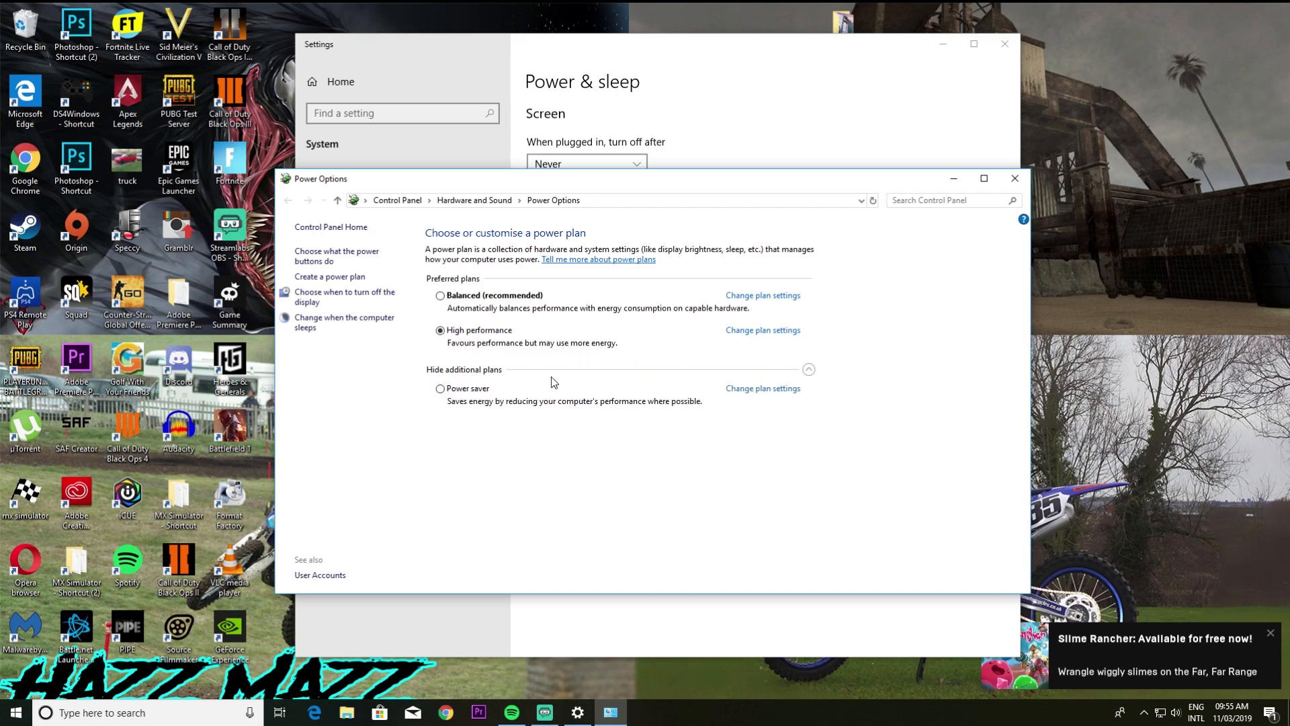
mouse_move(561, 362)
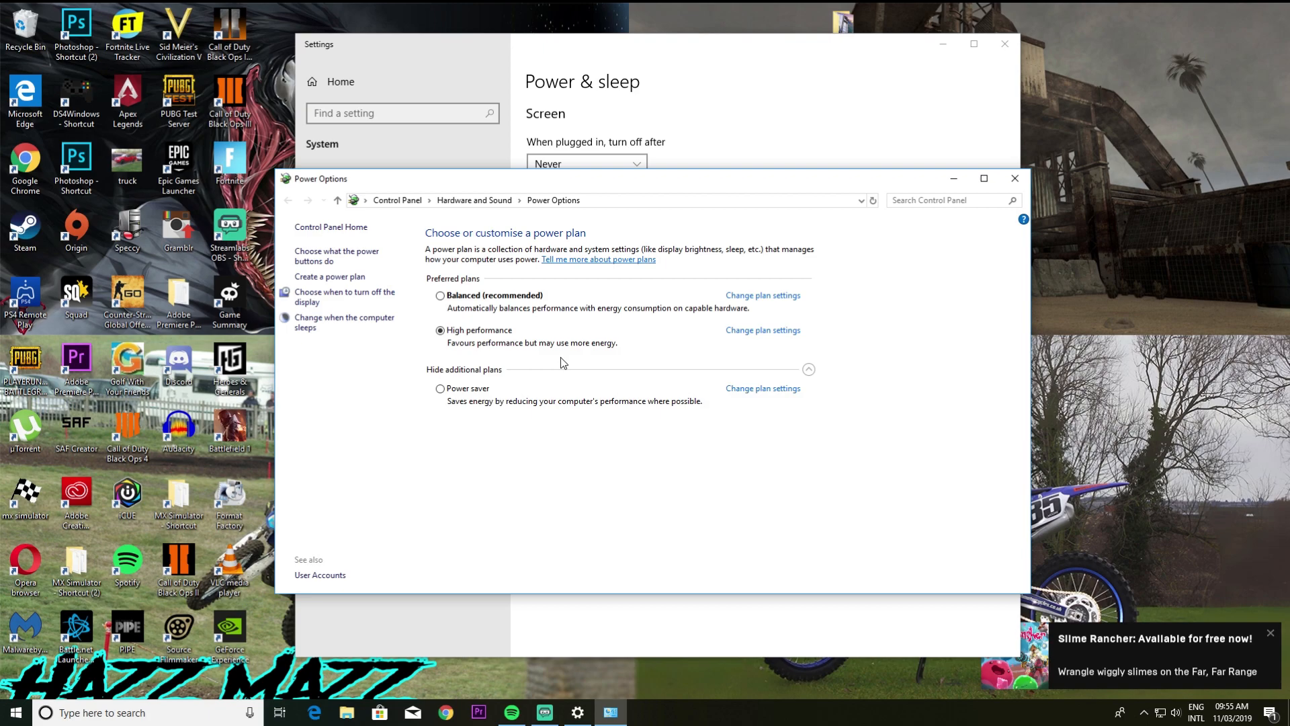
mouse_move(556, 369)
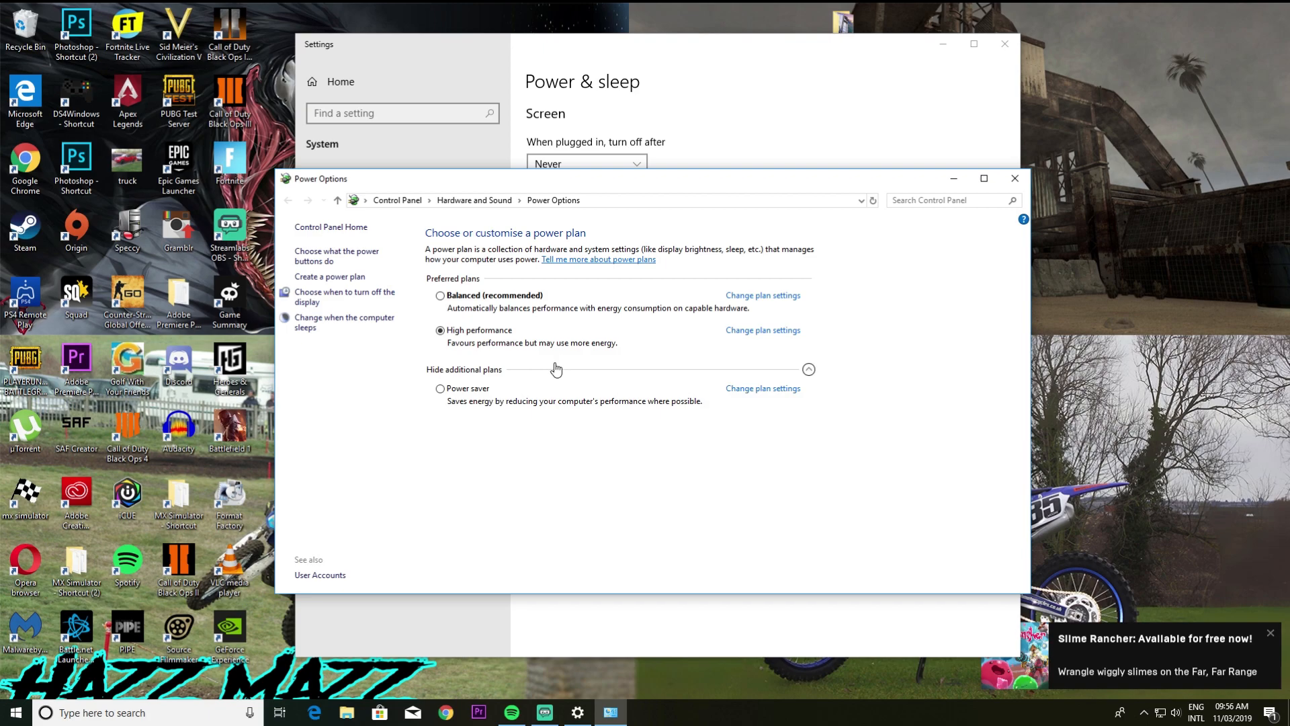